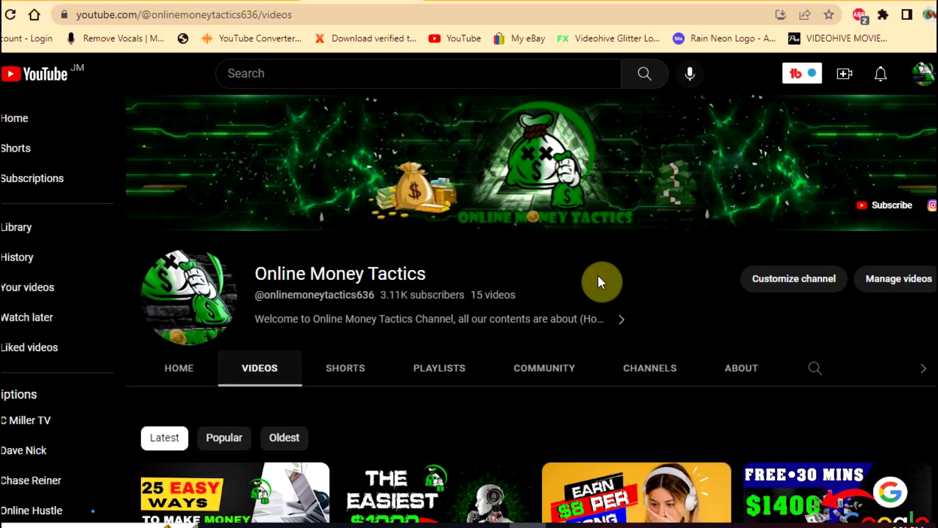
{"action": "mouse_move", "coordinate": [629, 288]}
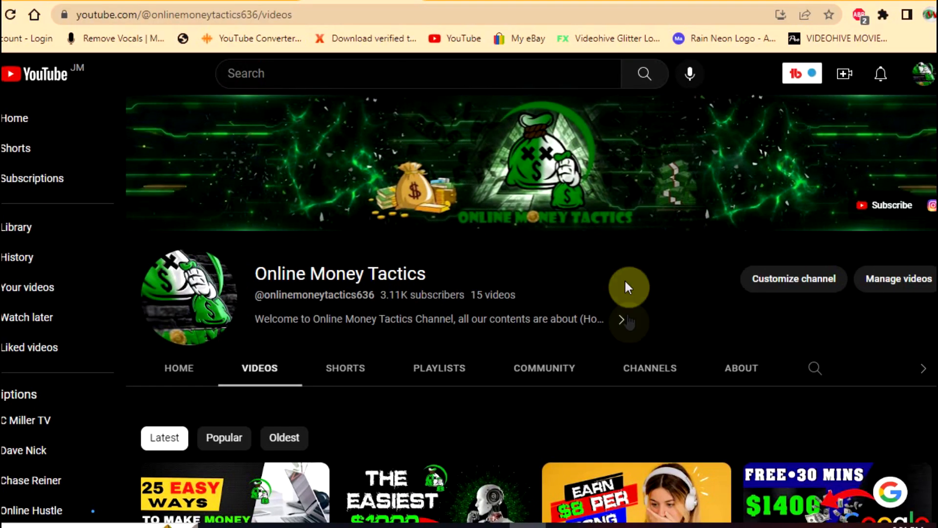
Step: Search Google for 'twitch tv' and open the Twitch.tv homepage from the results
{"action": "scroll", "scroll_direction": "down", "scroll_amount": 3}
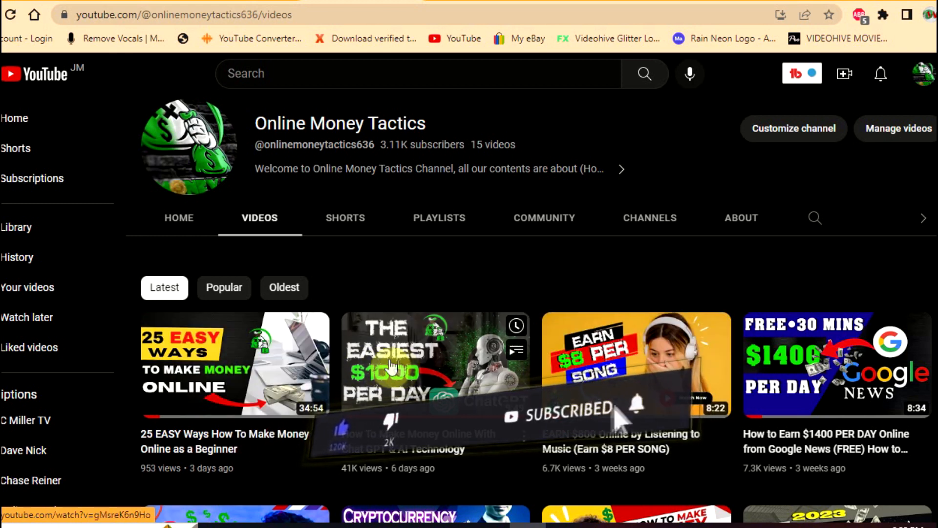
{"action": "left_click", "coordinate": [435, 363]}
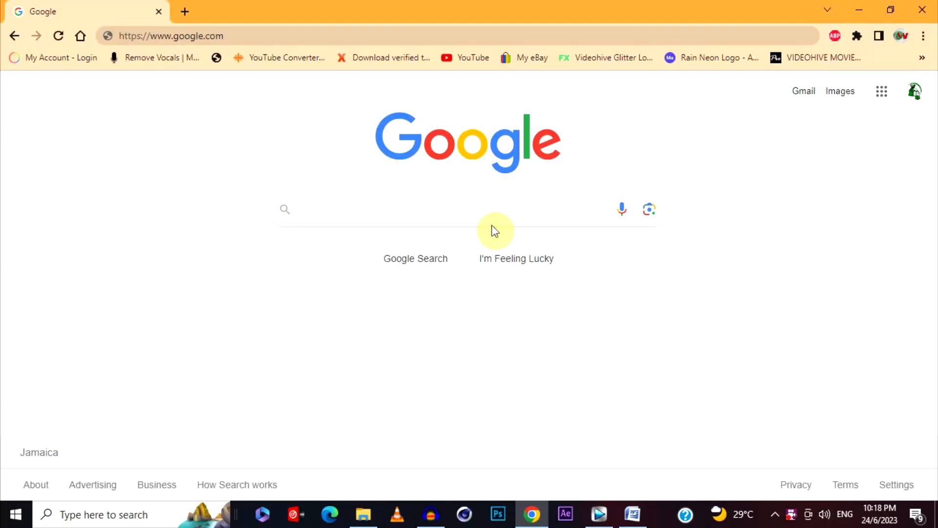
{"action": "left_click", "coordinate": [419, 209]}
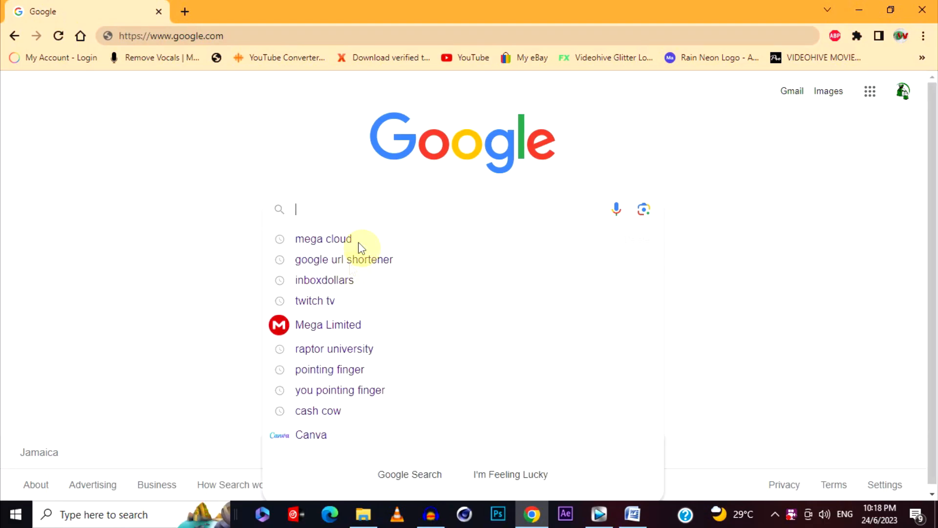
{"action": "left_click", "coordinate": [314, 301]}
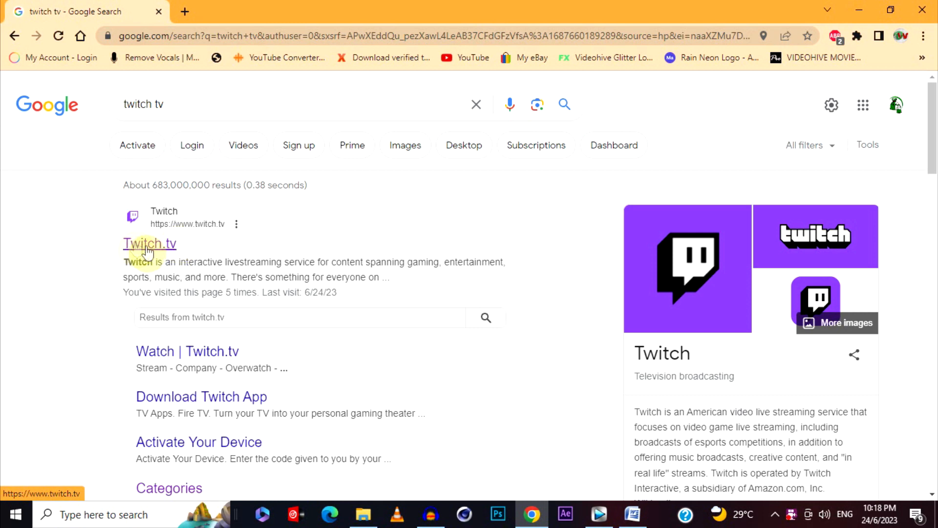
{"action": "left_click", "coordinate": [149, 244]}
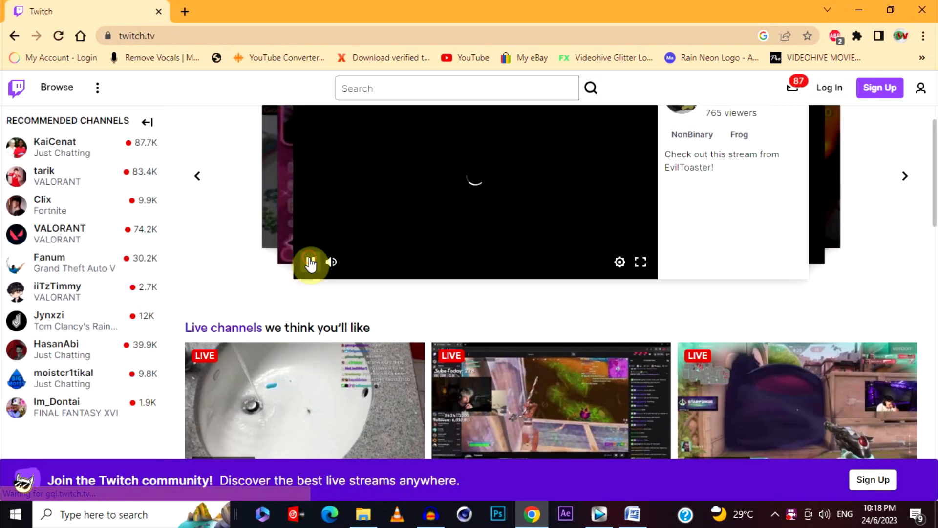
{"action": "scroll", "scroll_direction": "down", "scroll_amount": 3}
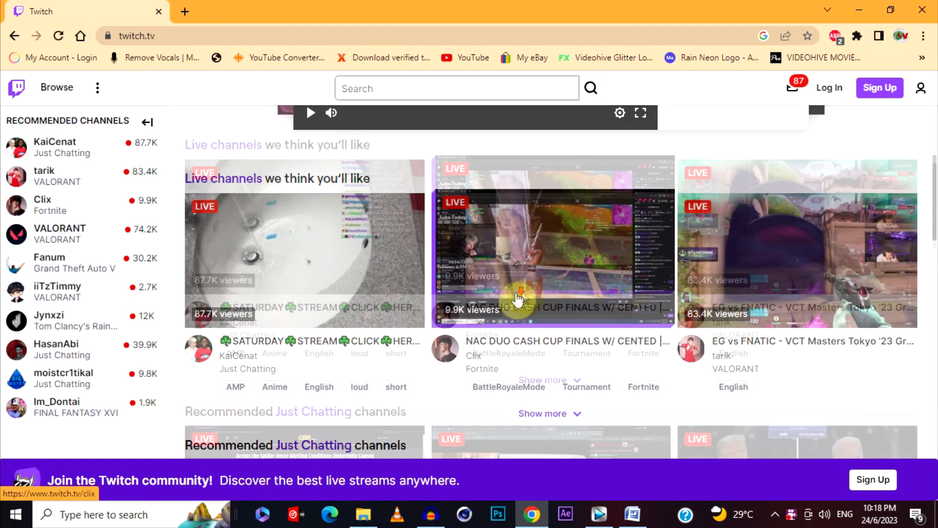
{"action": "scroll", "scroll_direction": "down", "scroll_amount": 3}
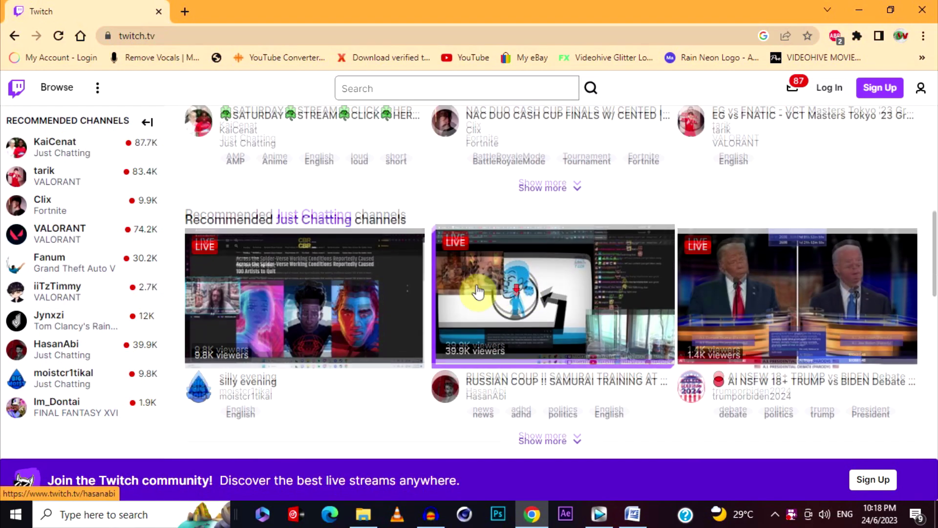
{"action": "scroll", "scroll_direction": "up", "scroll_amount": 3}
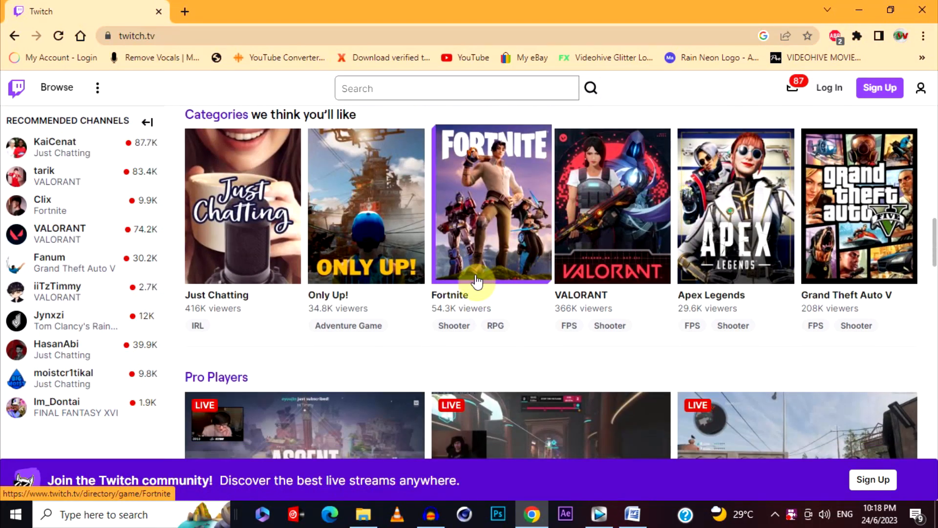
{"action": "mouse_move", "coordinate": [484, 258]}
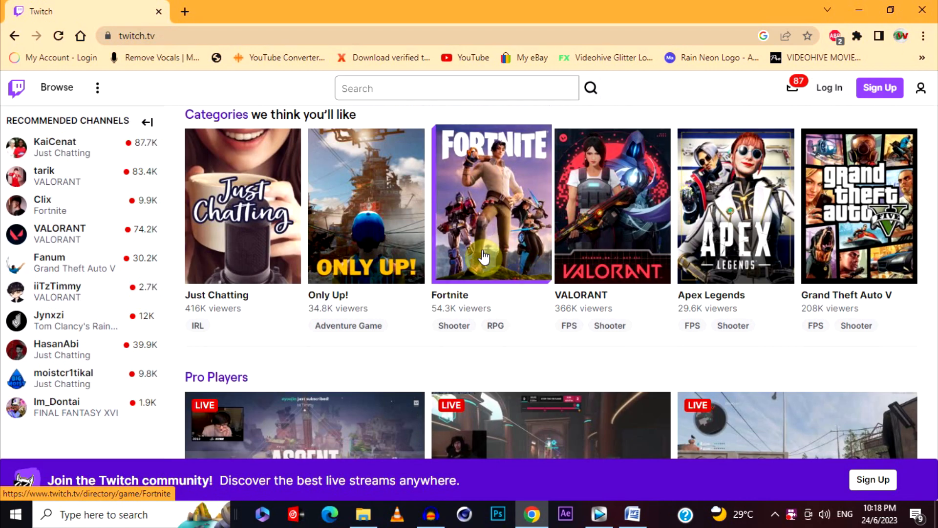
{"action": "scroll", "scroll_direction": "down", "scroll_amount": 3}
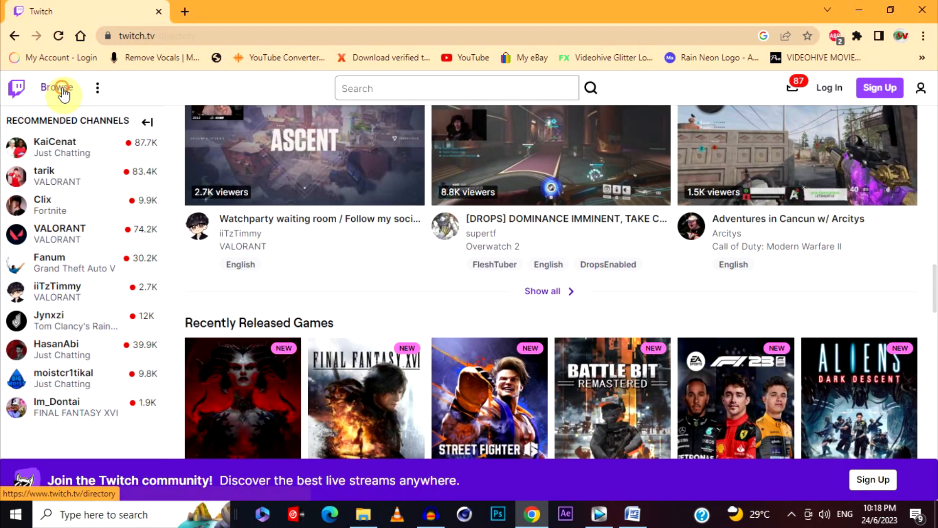
Step: Browse Twitch's full Categories directory, then open the Fortnite category page
{"action": "left_click", "coordinate": [57, 88]}
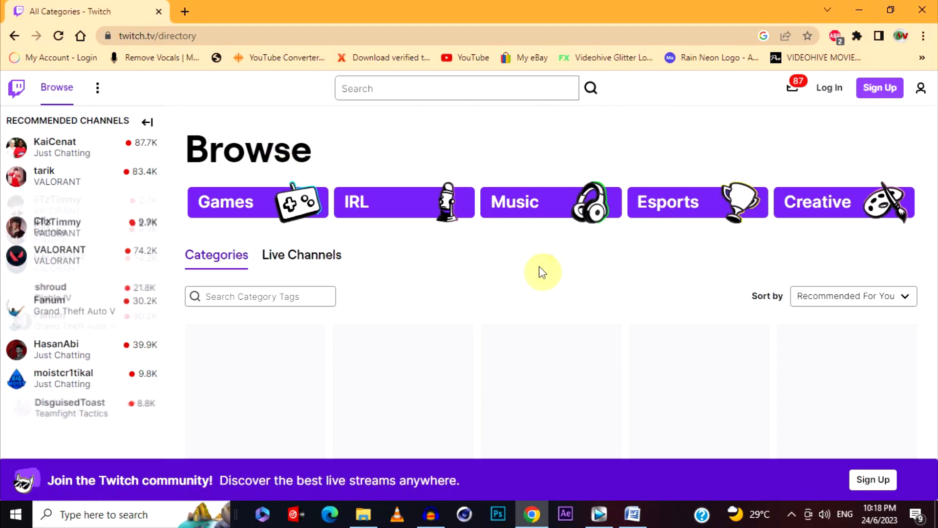
{"action": "scroll", "scroll_direction": "down", "scroll_amount": 3}
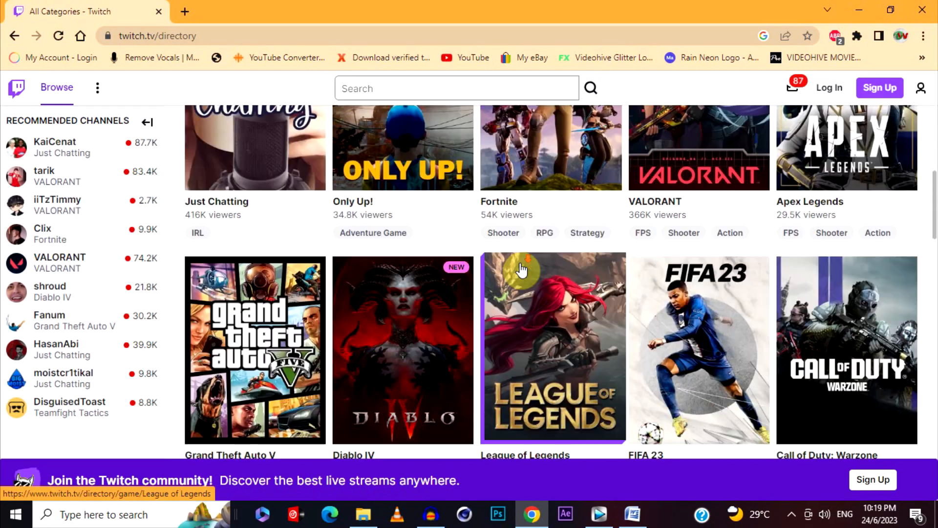
{"action": "scroll", "scroll_direction": "down", "scroll_amount": 3}
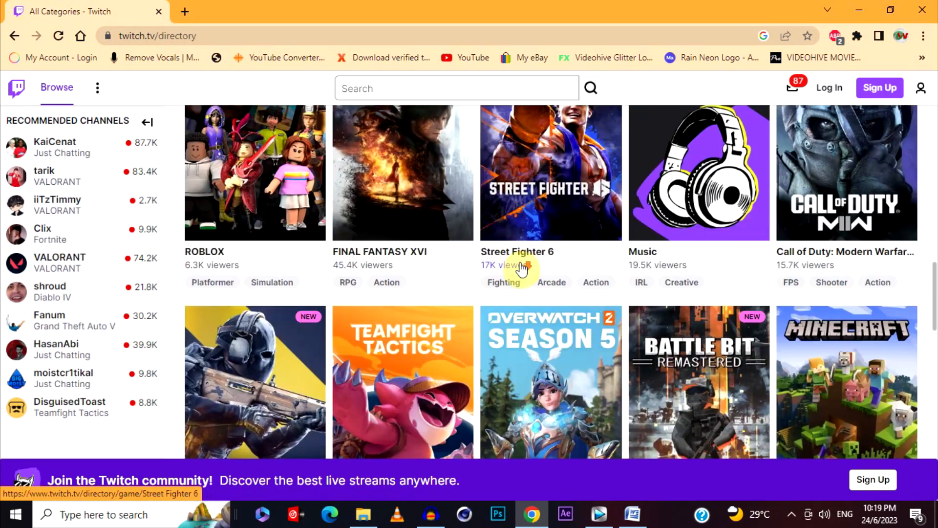
{"action": "scroll", "scroll_direction": "down", "scroll_amount": 3}
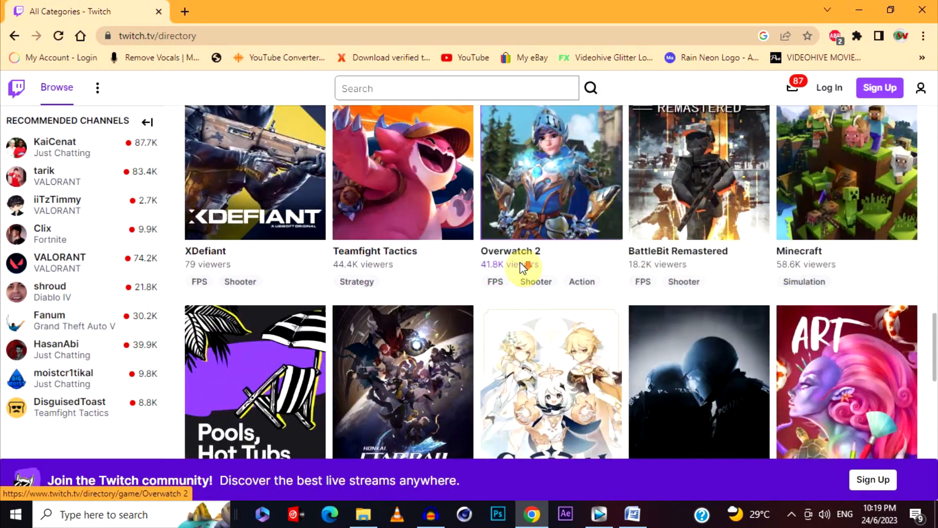
{"action": "scroll", "scroll_direction": "down", "scroll_amount": 3}
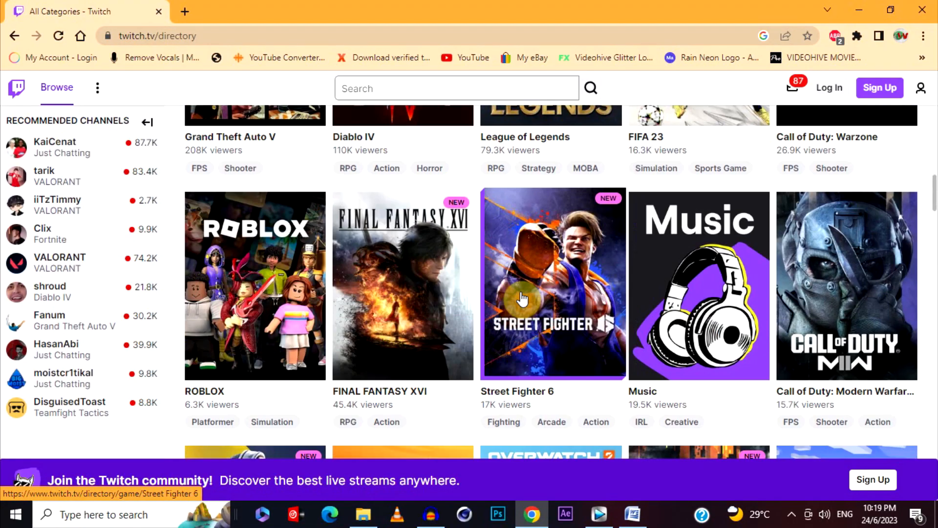
{"action": "scroll", "scroll_direction": "up", "scroll_amount": 3}
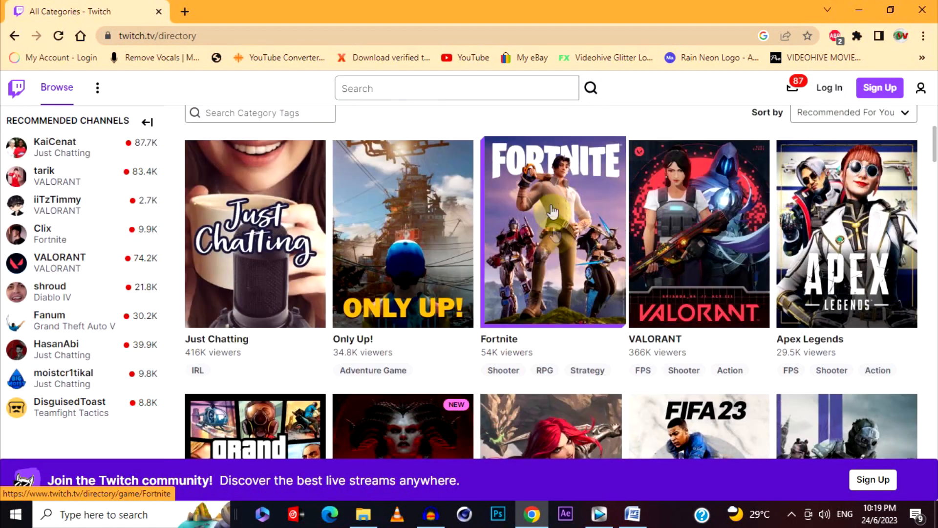
{"action": "mouse_move", "coordinate": [550, 246]}
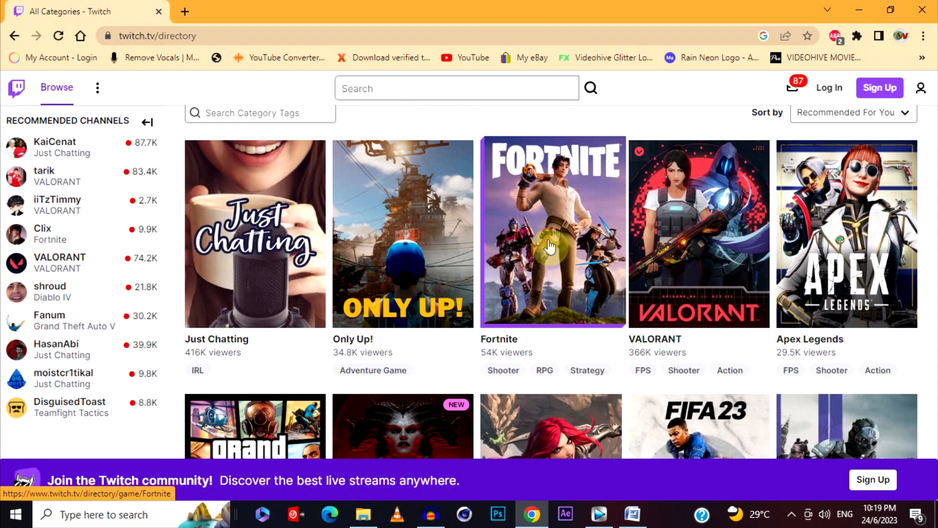
{"action": "mouse_move", "coordinate": [541, 245]}
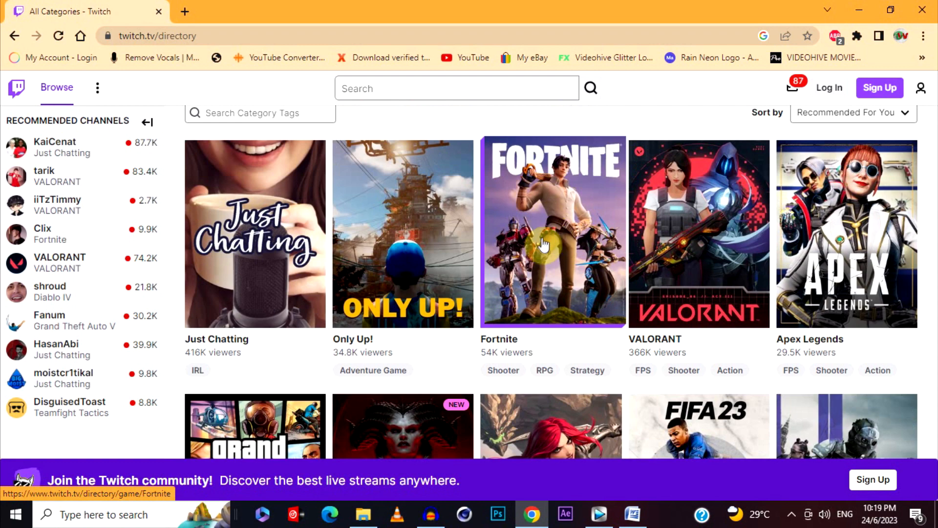
{"action": "left_click", "coordinate": [552, 233]}
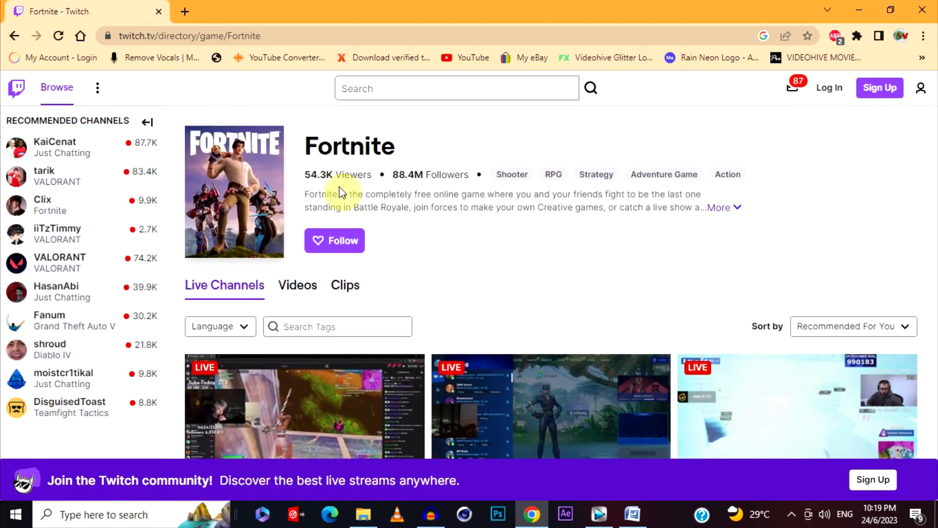
{"action": "double_click", "coordinate": [429, 174]}
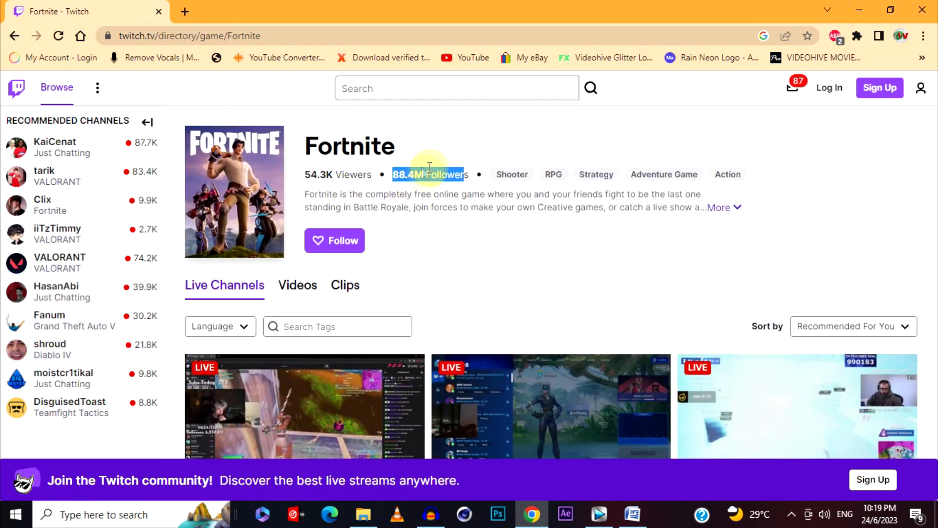
{"action": "scroll", "scroll_direction": "down", "scroll_amount": 3}
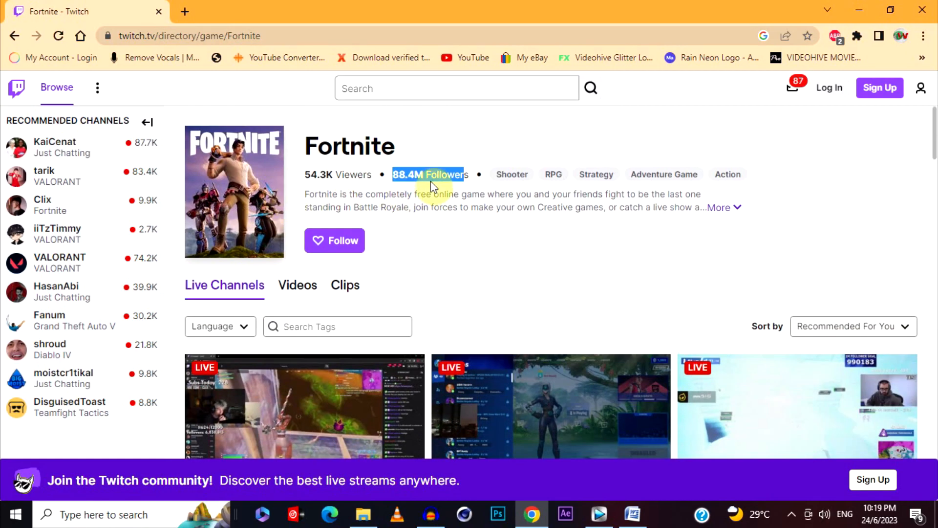
{"action": "scroll", "scroll_direction": "down", "scroll_amount": 3}
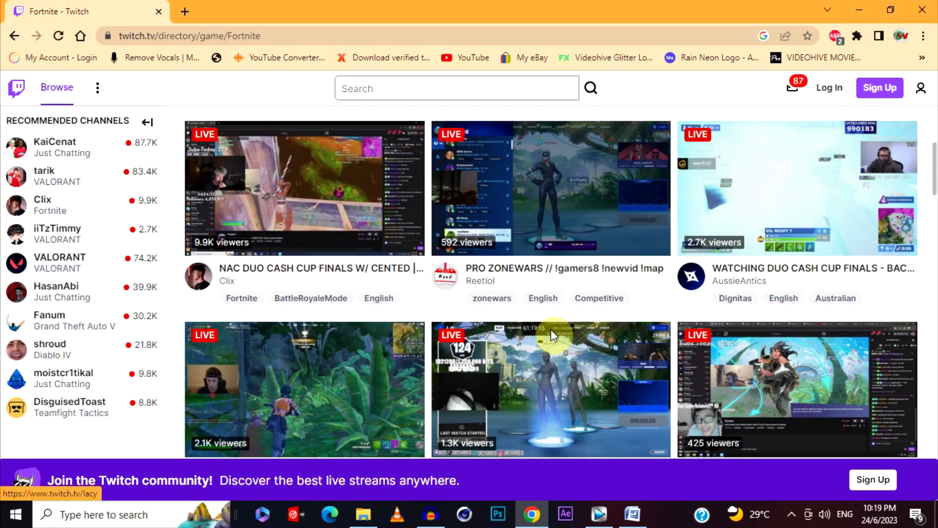
{"action": "scroll", "scroll_direction": "down", "scroll_amount": 3}
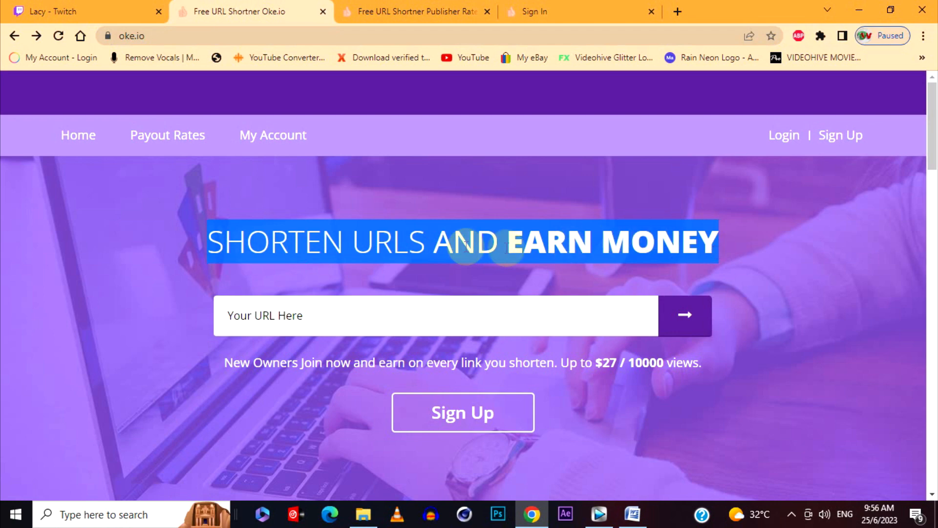
{"action": "mouse_move", "coordinate": [363, 256]}
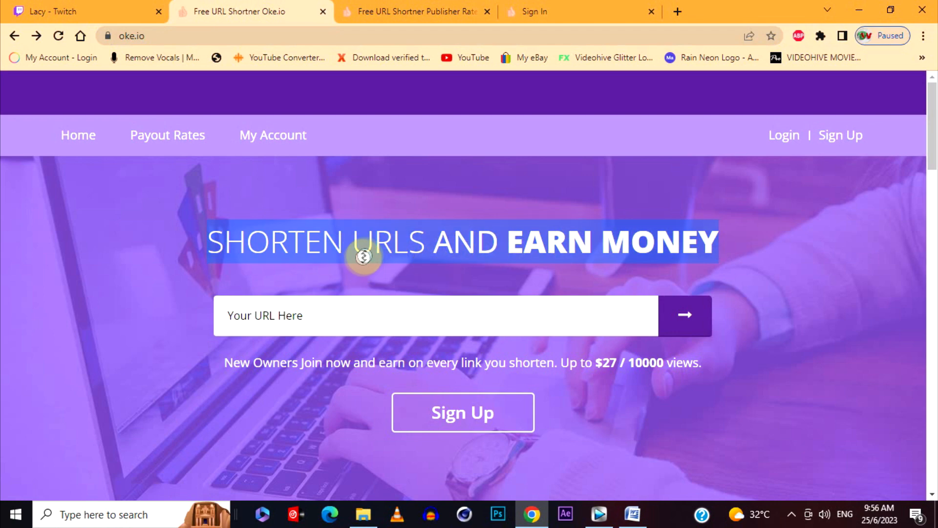
{"action": "scroll", "scroll_direction": "down", "scroll_amount": 3}
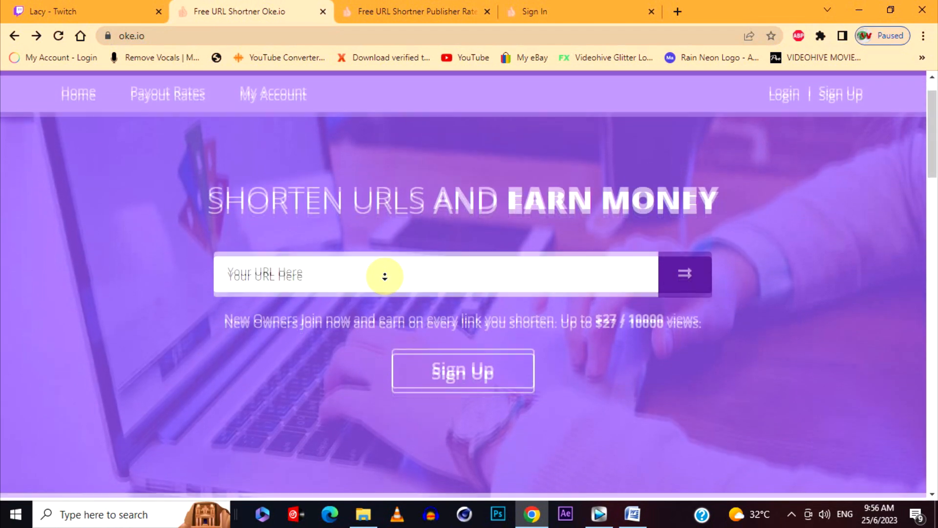
{"action": "scroll", "scroll_direction": "down", "scroll_amount": 3}
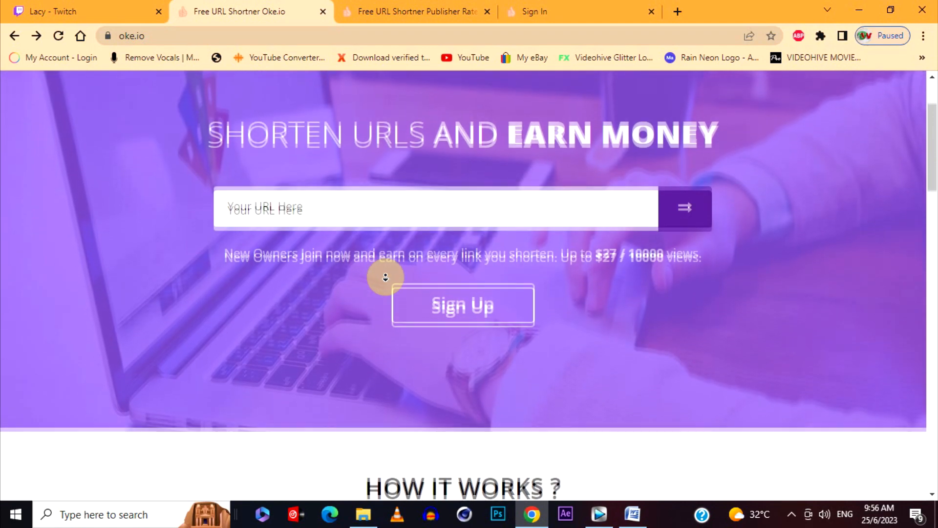
{"action": "scroll", "scroll_direction": "down", "scroll_amount": 3}
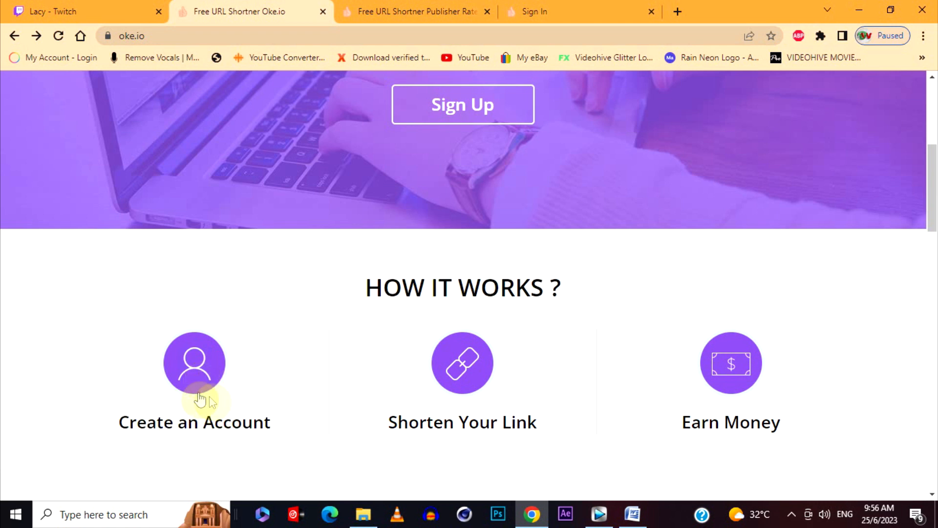
{"action": "mouse_move", "coordinate": [461, 389]}
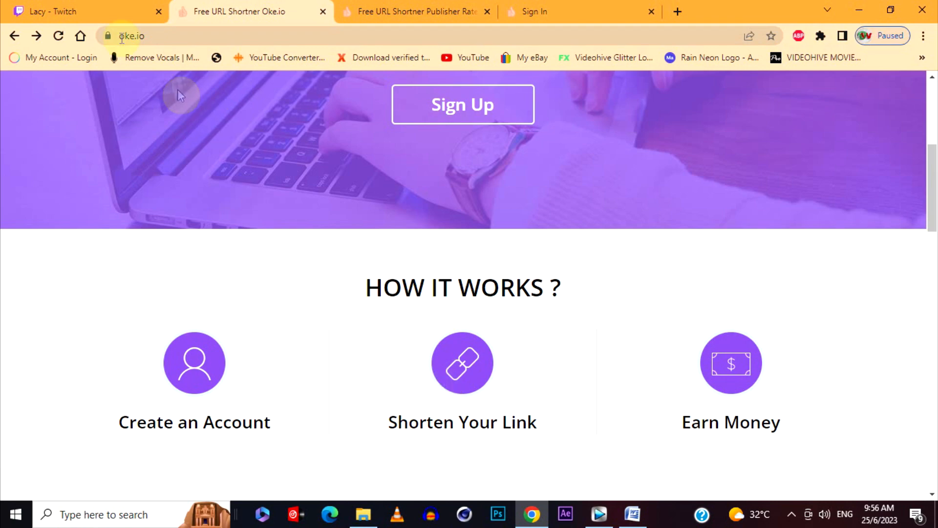
{"action": "left_click", "coordinate": [84, 11]}
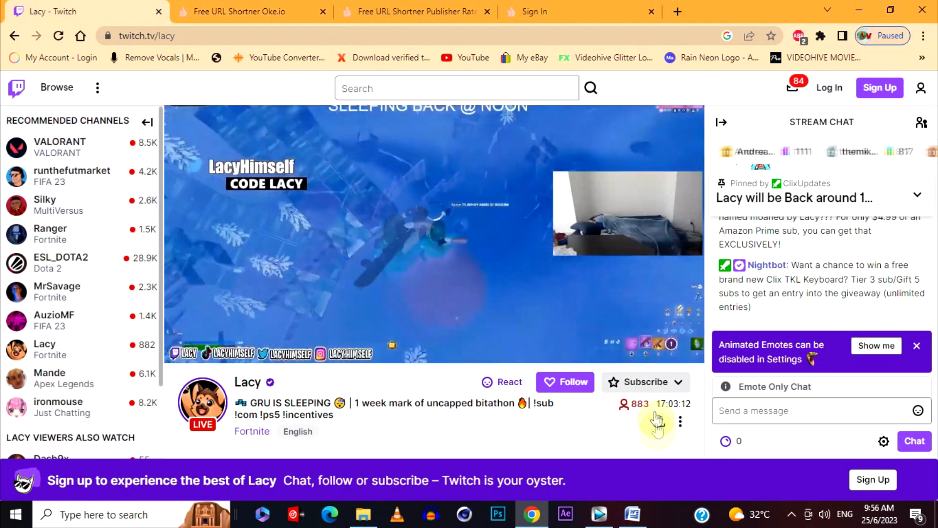
{"action": "left_click", "coordinate": [659, 422]}
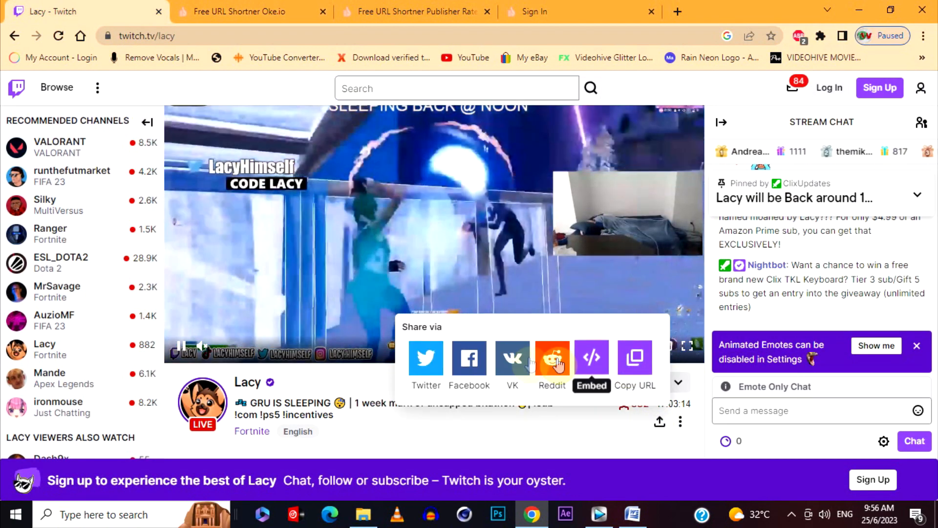
{"action": "left_click", "coordinate": [251, 11]}
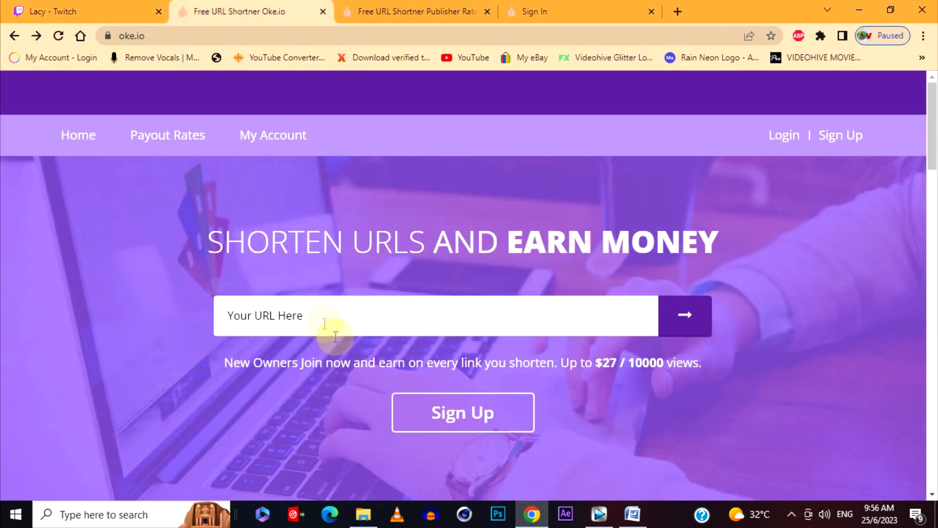
{"action": "type", "text": "https://www.twitch.tv/lacy"}
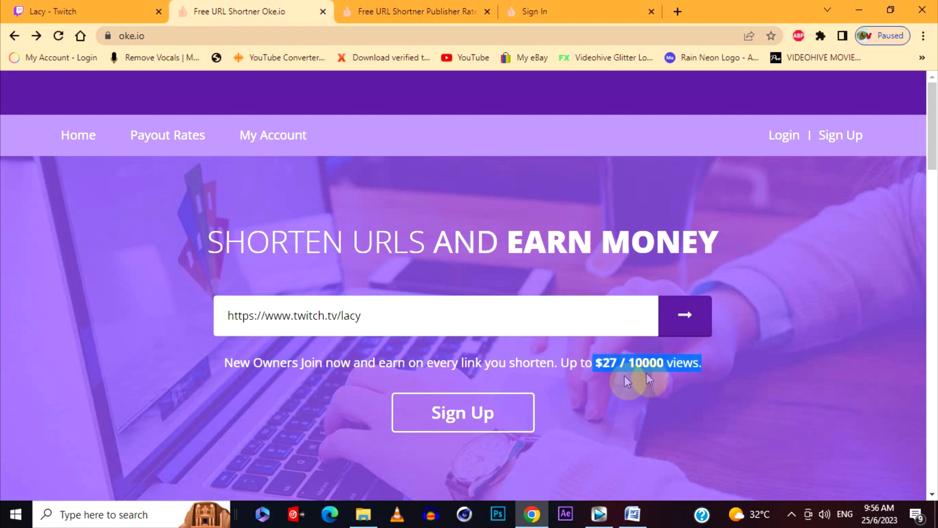
{"action": "scroll", "scroll_direction": "down", "scroll_amount": 3}
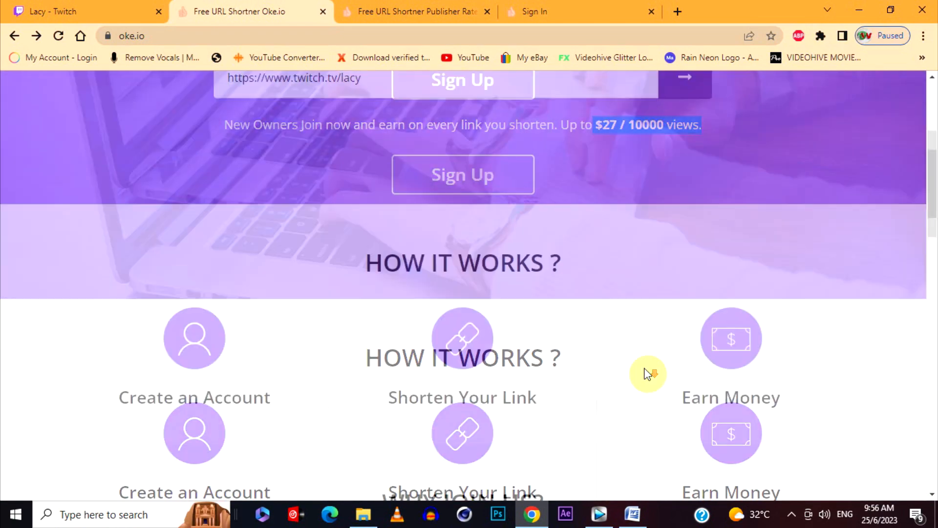
{"action": "scroll", "scroll_direction": "down", "scroll_amount": 3}
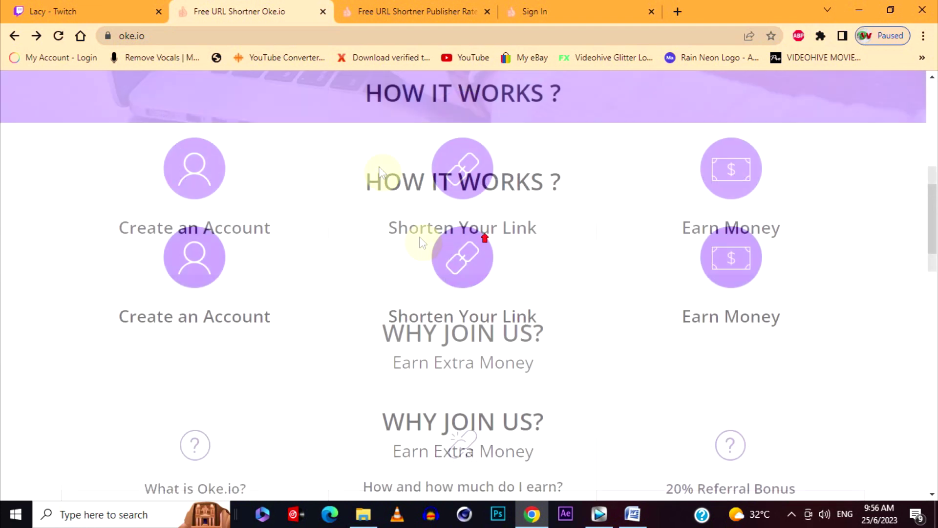
{"action": "left_click", "coordinate": [416, 11]}
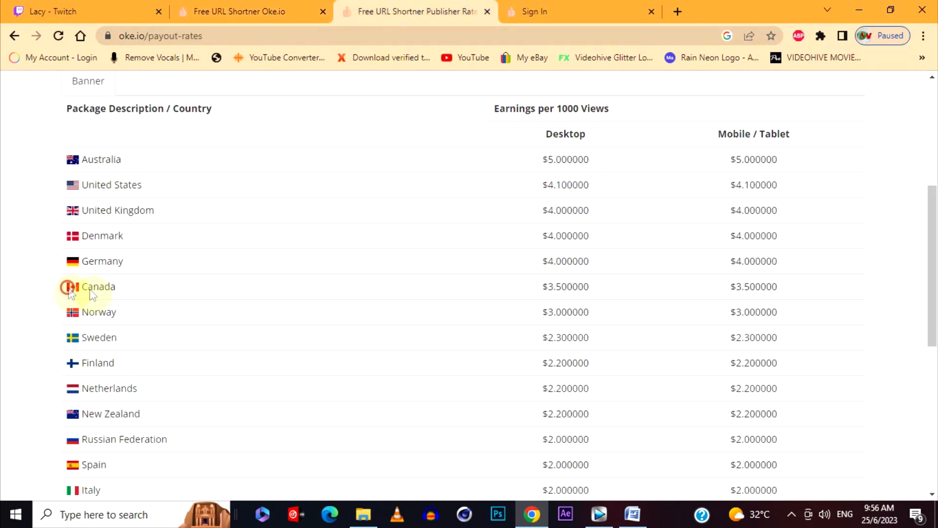
{"action": "double_click", "coordinate": [98, 286]}
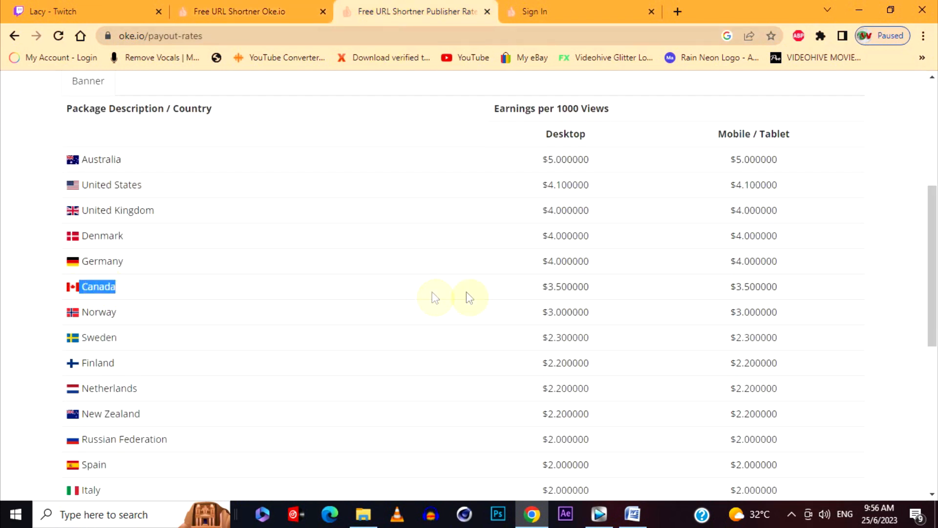
{"action": "double_click", "coordinate": [565, 287]}
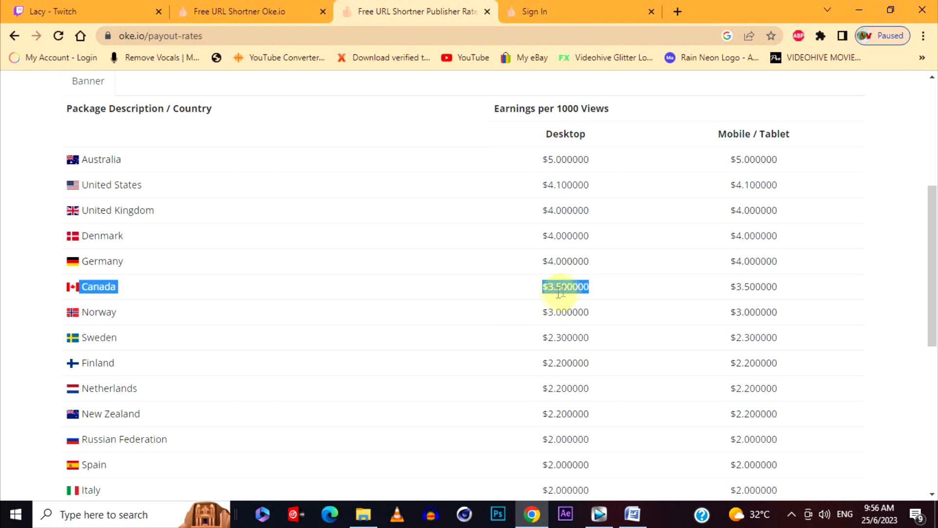
{"action": "mouse_move", "coordinate": [123, 232]}
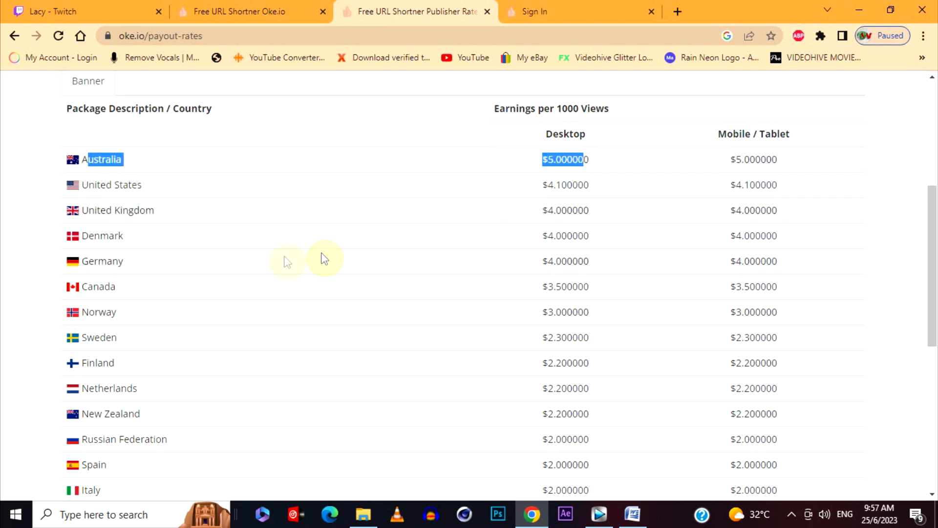
{"action": "scroll", "scroll_direction": "down", "scroll_amount": 3}
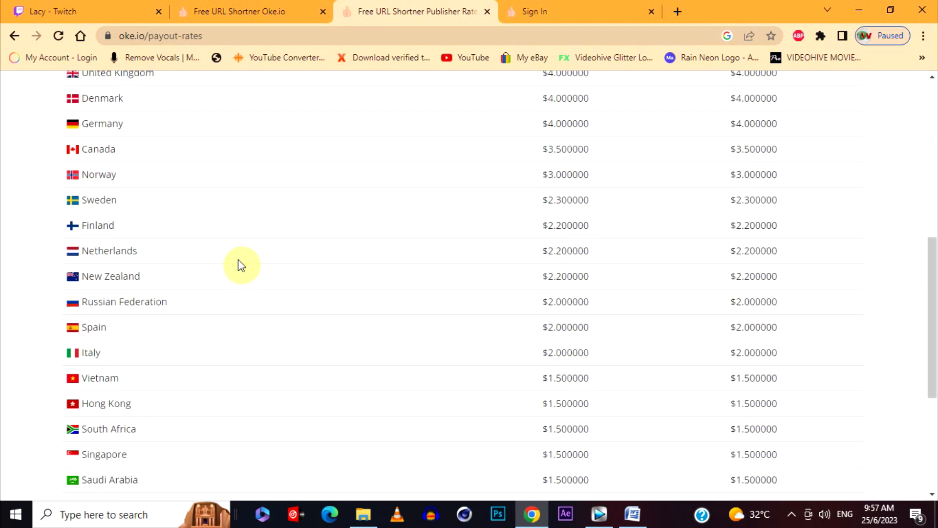
{"action": "scroll", "scroll_direction": "down", "scroll_amount": 3}
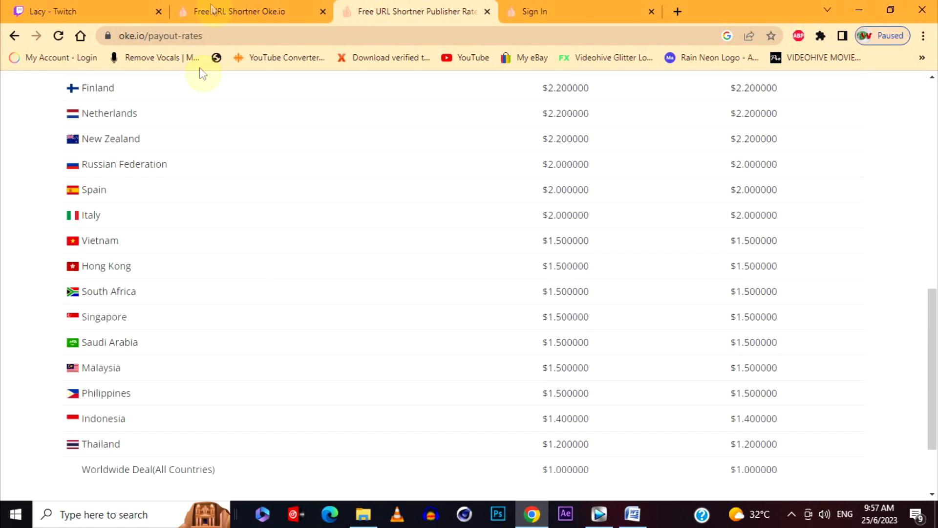
Step: Return to the Oke.io homepage and scroll through its Fast Growing statistics and back up
{"action": "left_click", "coordinate": [245, 12]}
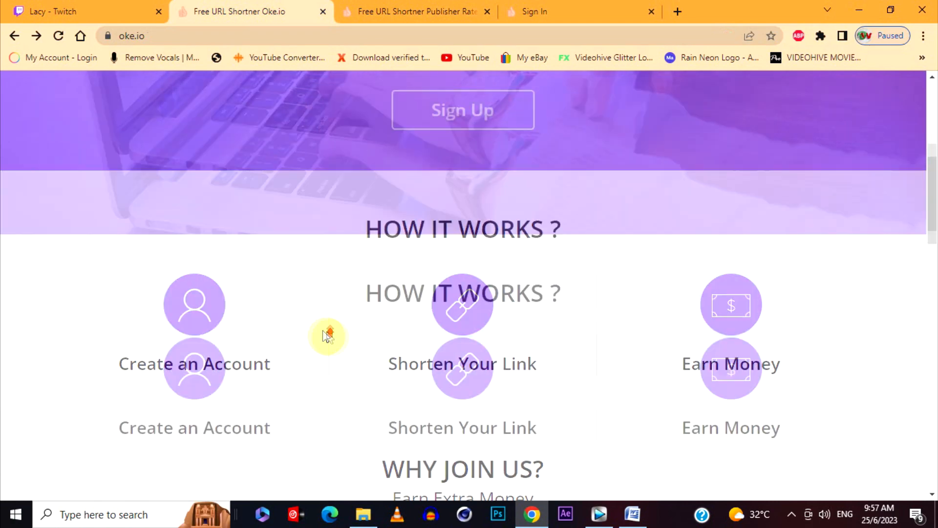
{"action": "scroll", "scroll_direction": "down", "scroll_amount": 3}
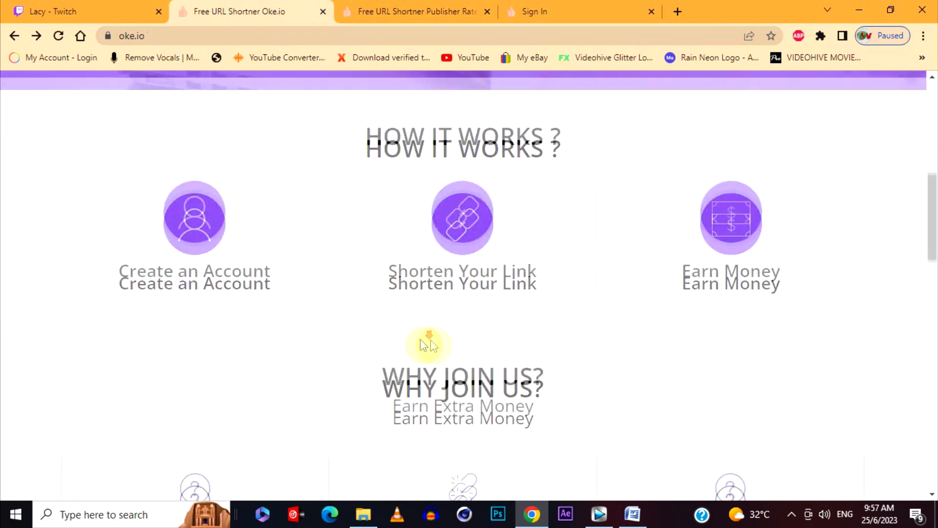
{"action": "scroll", "scroll_direction": "down", "scroll_amount": 3}
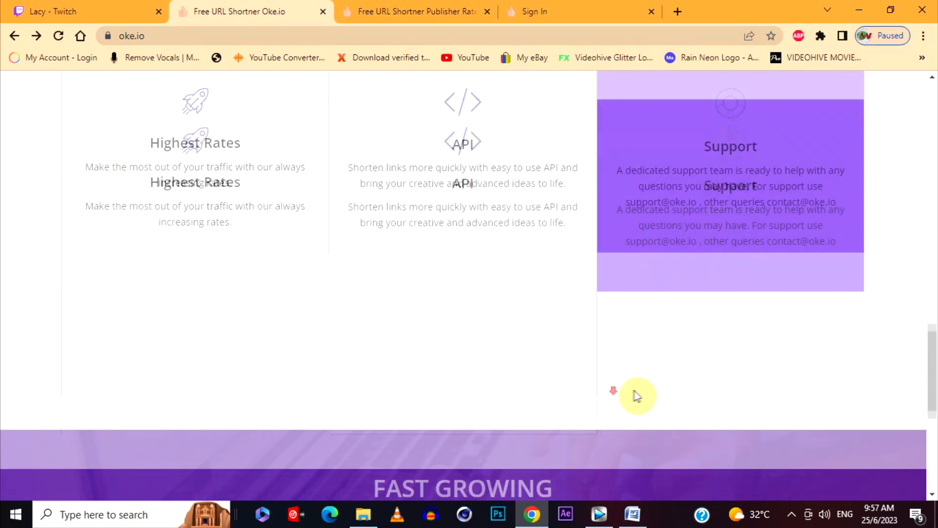
{"action": "scroll", "scroll_direction": "down", "scroll_amount": 3}
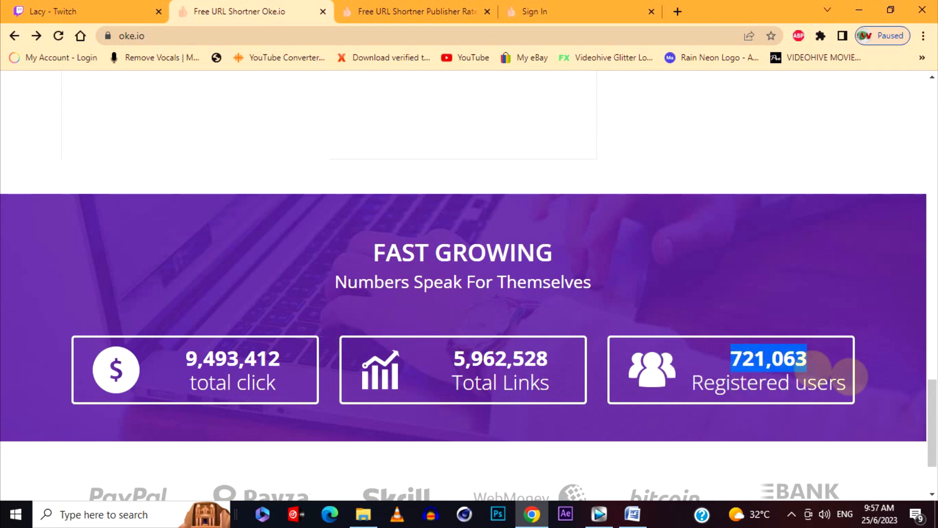
{"action": "scroll", "scroll_direction": "down", "scroll_amount": 3}
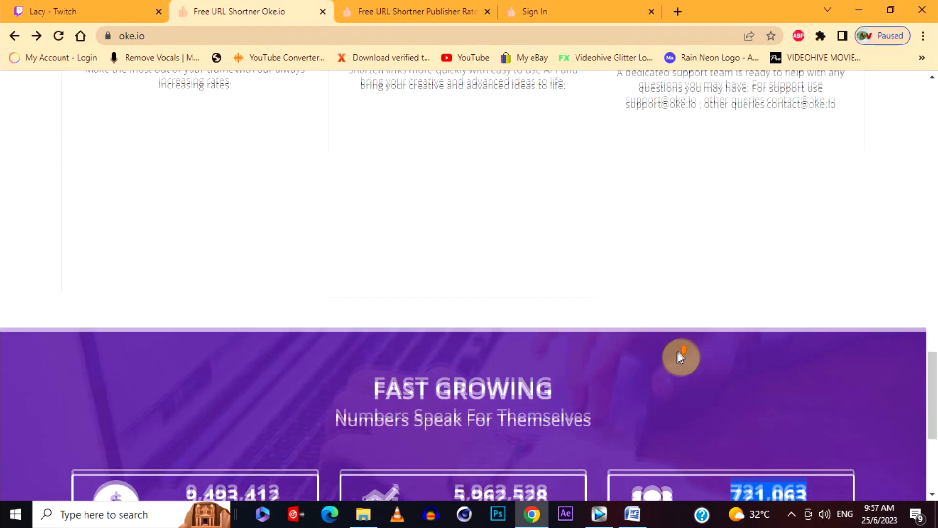
{"action": "scroll", "scroll_direction": "up", "scroll_amount": 3}
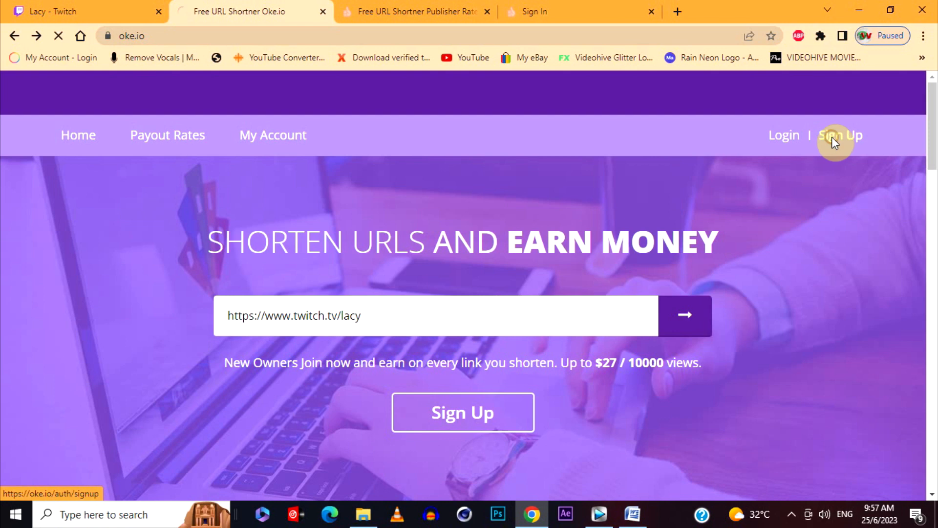
Step: Open Oke.io's Register a New Membership form and select its Username field
{"action": "left_click", "coordinate": [840, 134]}
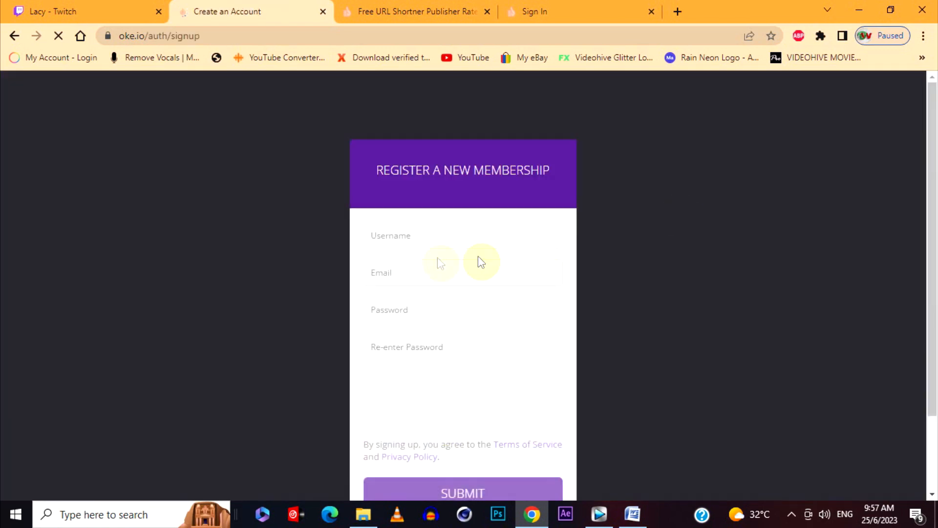
{"action": "left_click", "coordinate": [407, 235]}
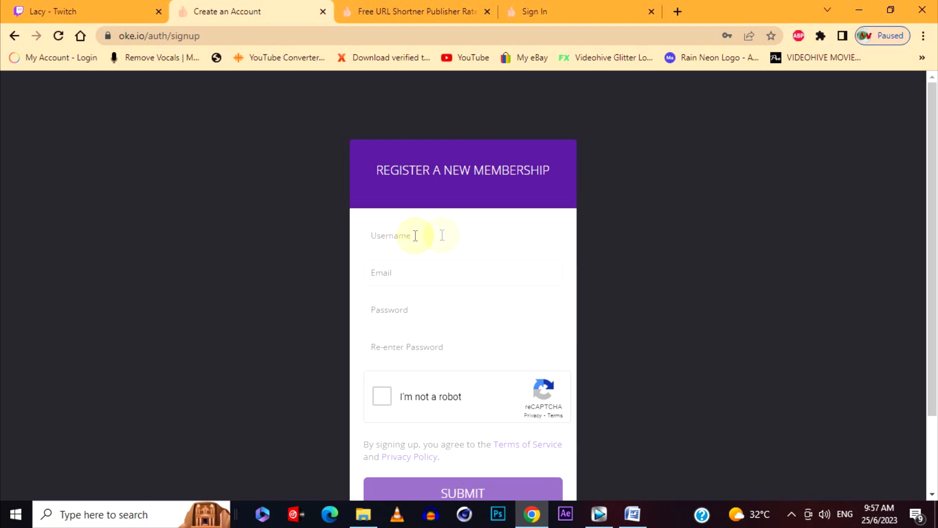
{"action": "mouse_move", "coordinate": [422, 271]}
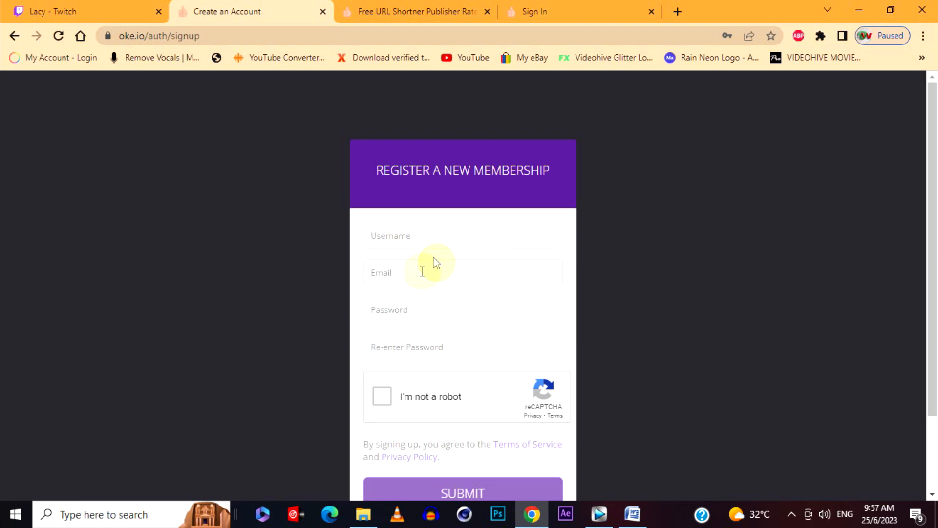
{"action": "mouse_move", "coordinate": [429, 346]}
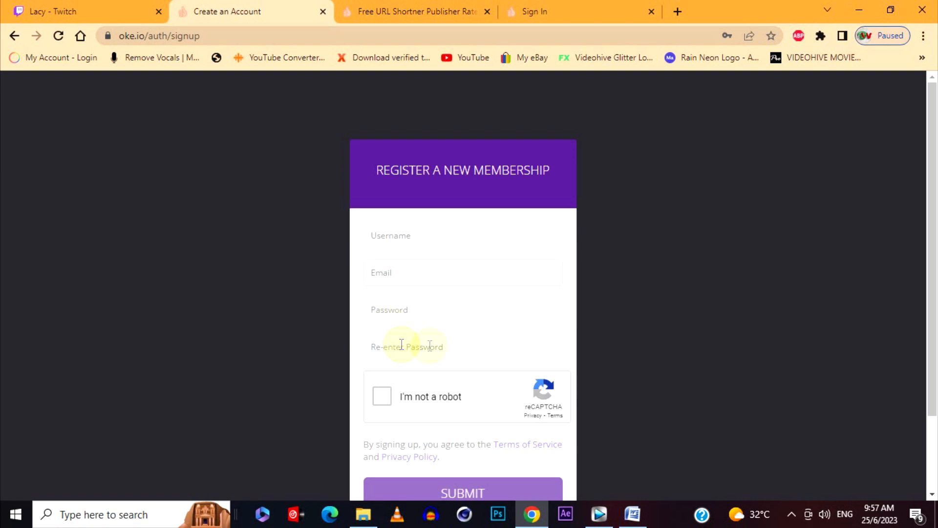
{"action": "mouse_move", "coordinate": [386, 404]}
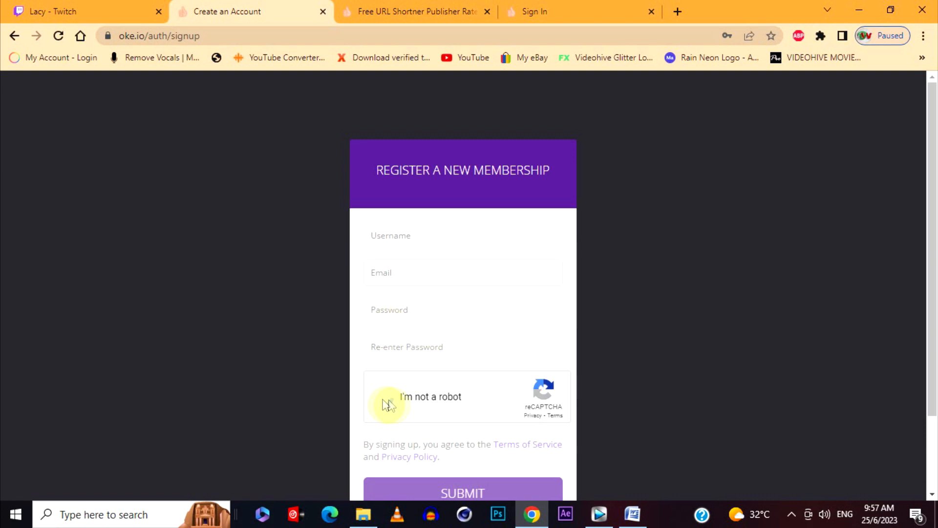
{"action": "left_click", "coordinate": [385, 396]}
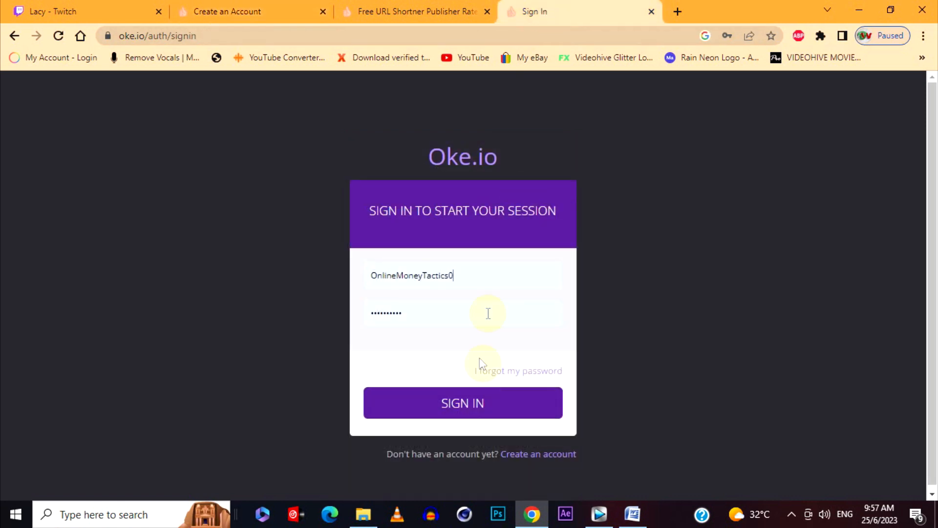
Step: Sign in to Oke.io, reaching the dashboard with zero views and earnings
{"action": "left_click", "coordinate": [462, 403]}
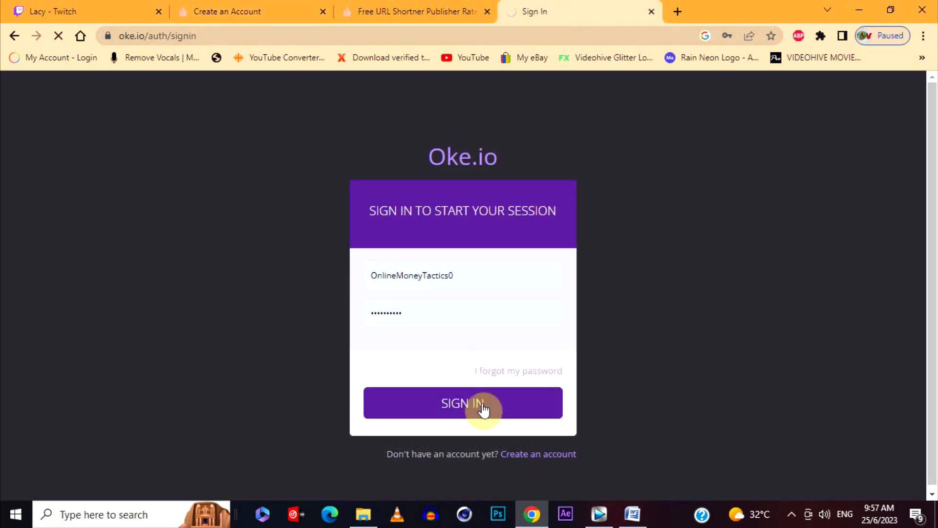
{"action": "left_click", "coordinate": [463, 403]}
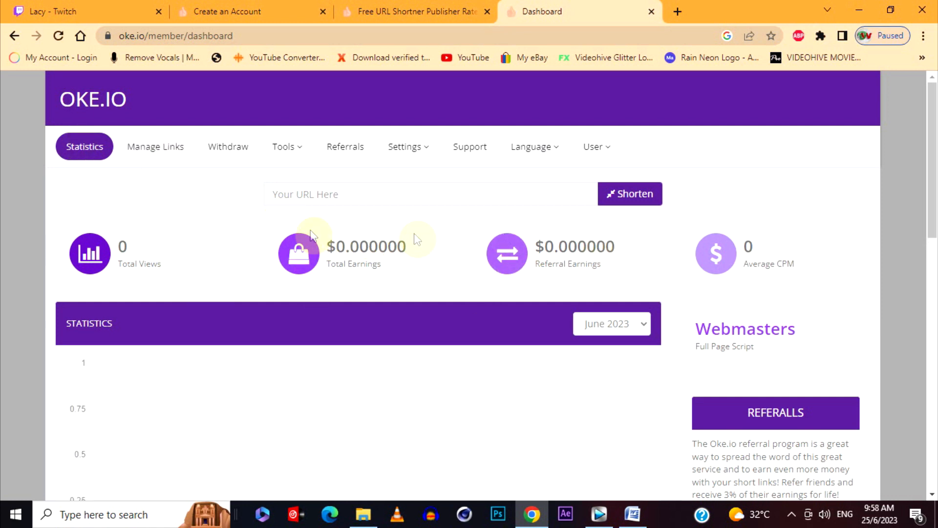
{"action": "mouse_move", "coordinate": [258, 288]}
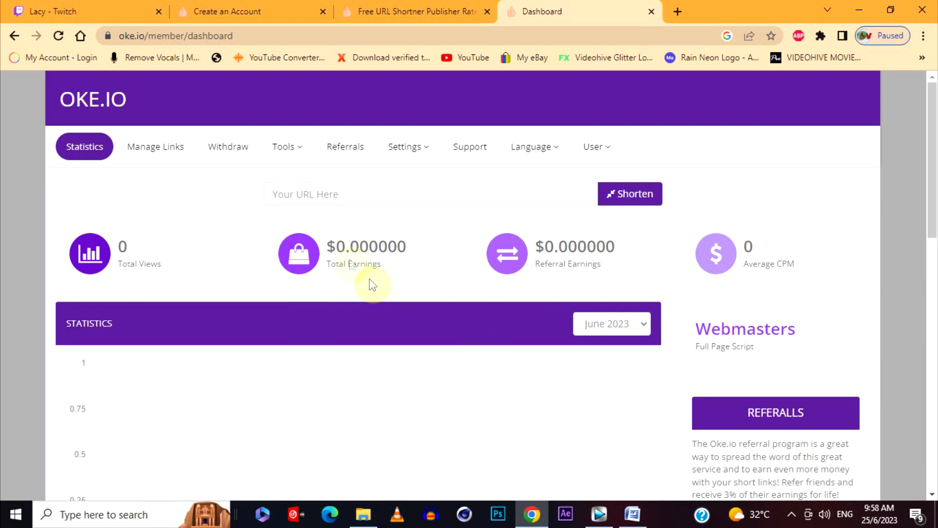
{"action": "mouse_move", "coordinate": [548, 308]}
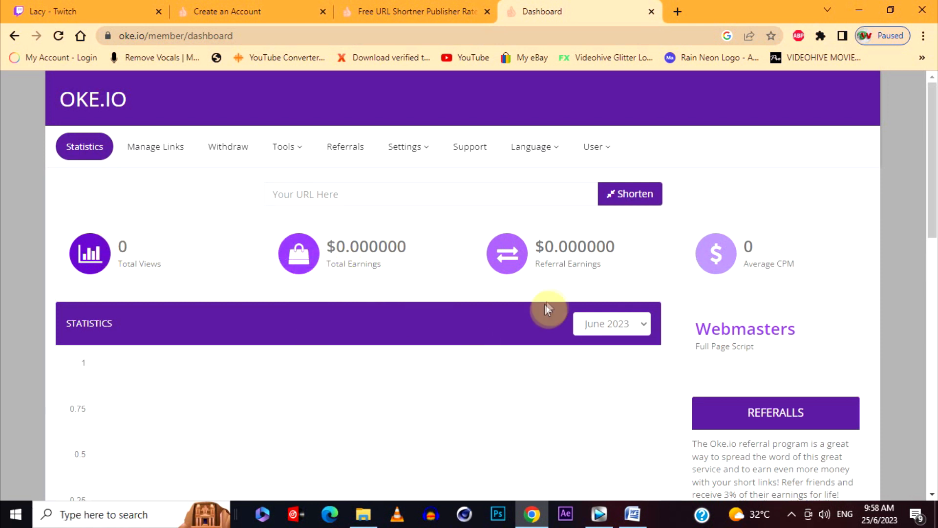
{"action": "mouse_move", "coordinate": [609, 488]}
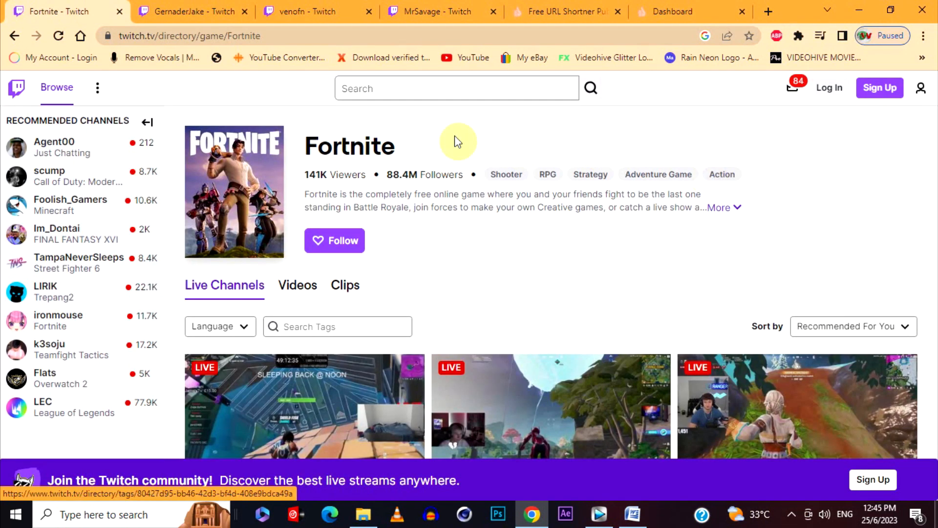
{"action": "mouse_move", "coordinate": [429, 290]}
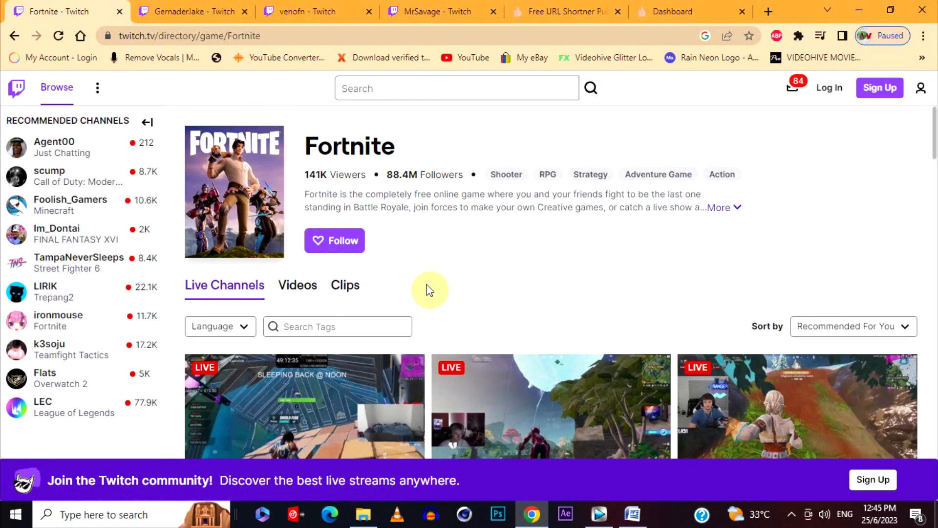
Step: Open GernaderJake's live Fortnite stream in a new tab and copy its share URL
{"action": "scroll", "scroll_direction": "down", "scroll_amount": 3}
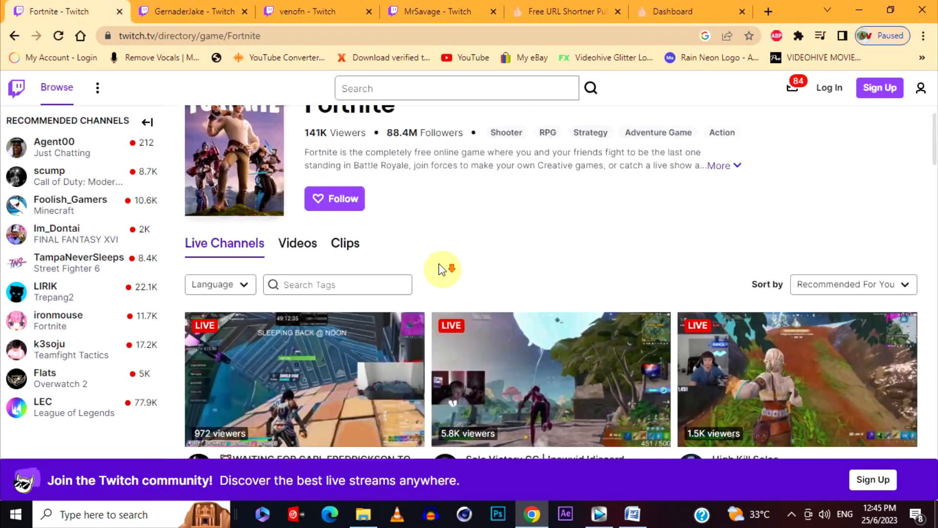
{"action": "scroll", "scroll_direction": "down", "scroll_amount": 3}
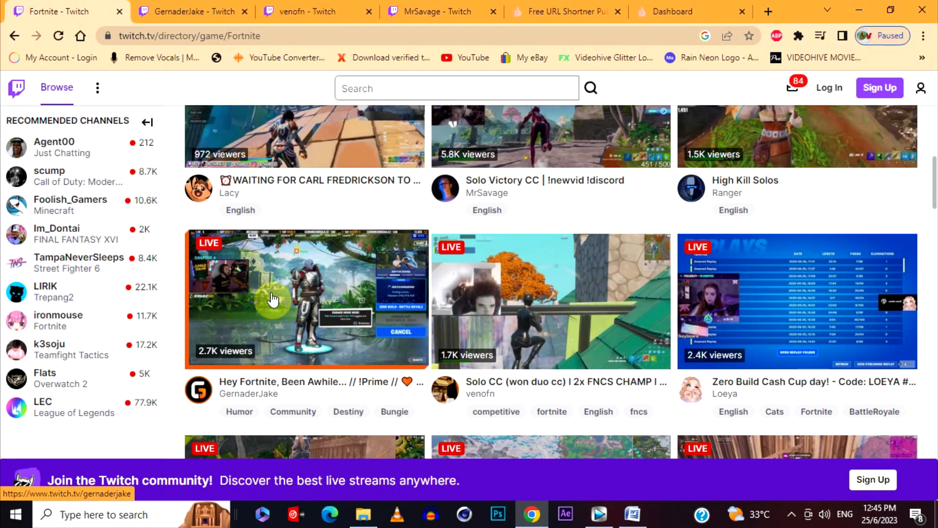
{"action": "mouse_move", "coordinate": [509, 298]}
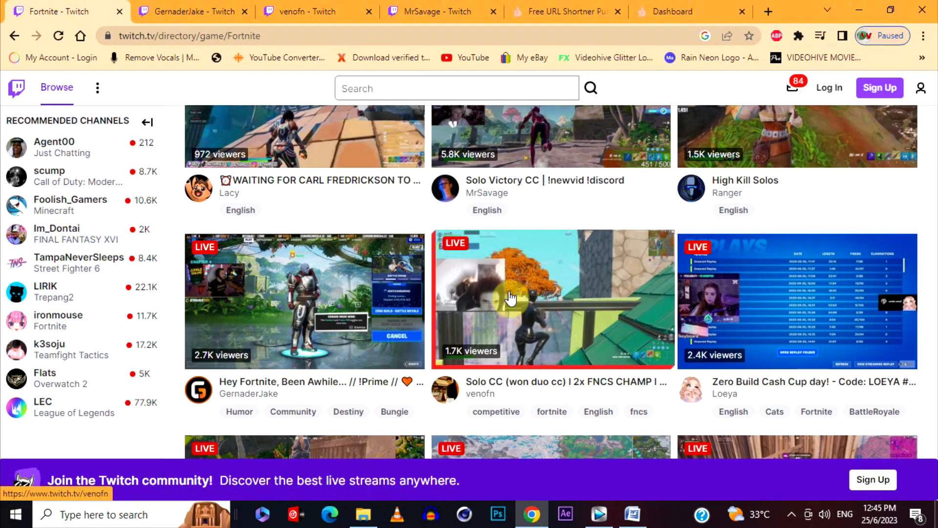
{"action": "mouse_move", "coordinate": [527, 142]}
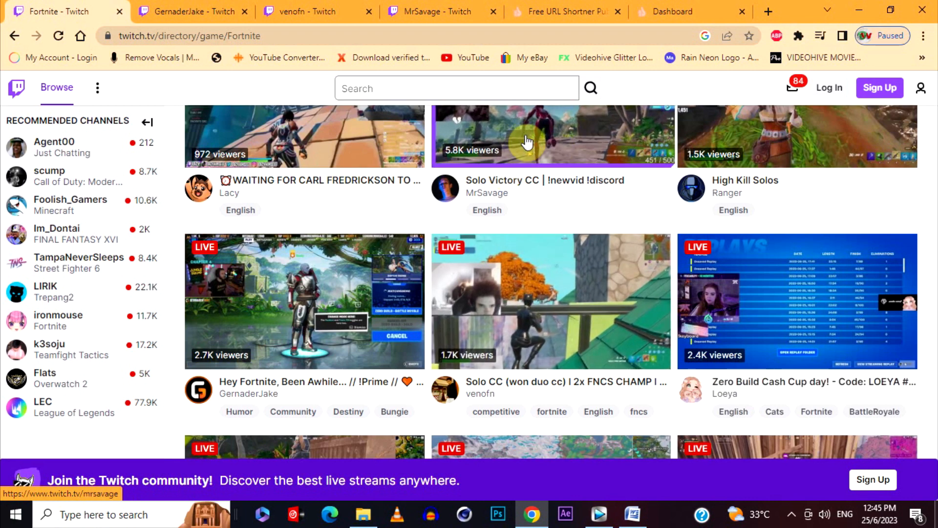
{"action": "right_click", "coordinate": [317, 288]}
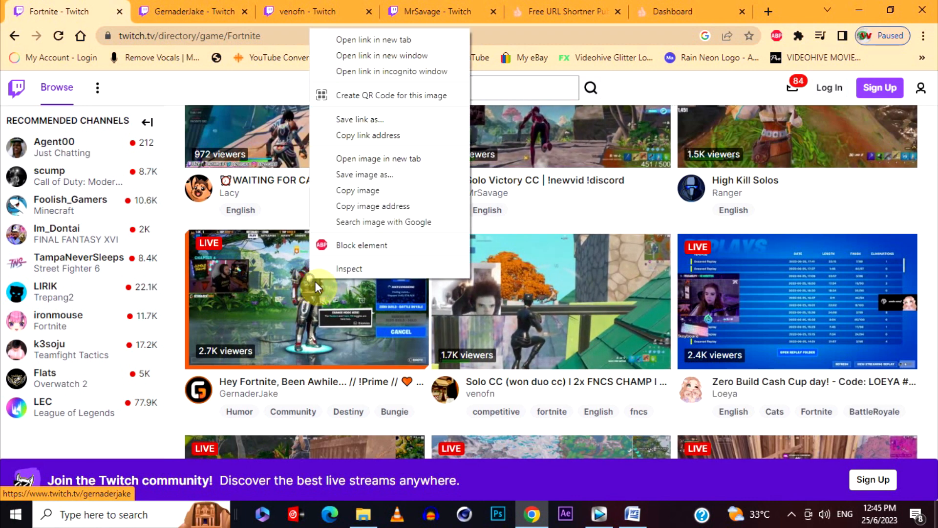
{"action": "mouse_move", "coordinate": [469, 266]}
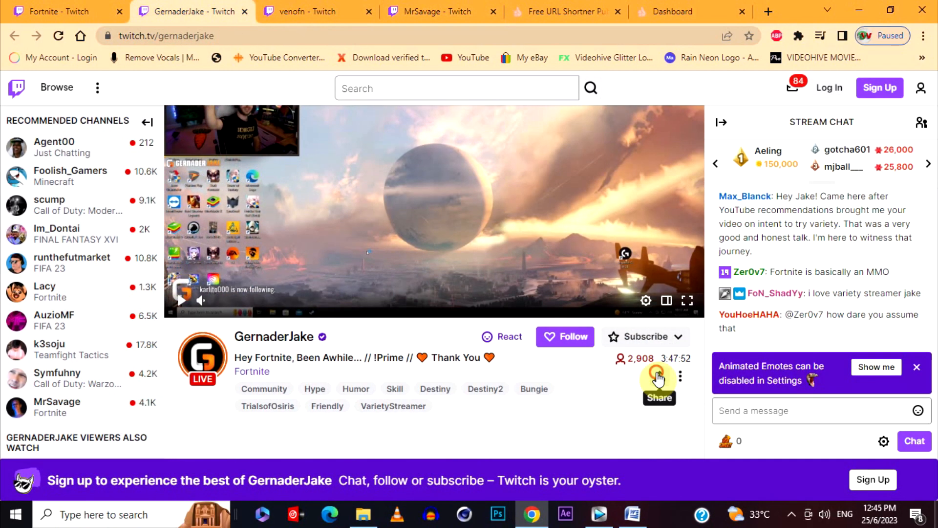
{"action": "left_click", "coordinate": [659, 384]}
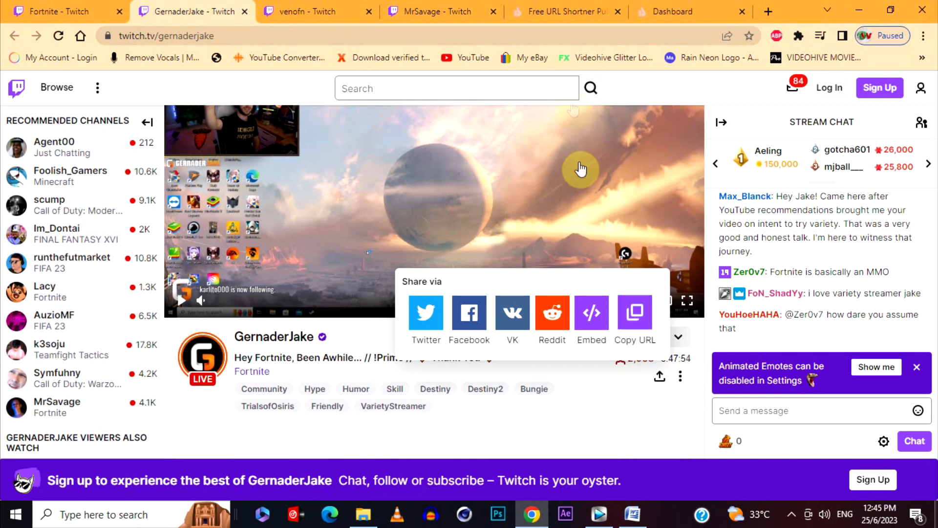
{"action": "left_click", "coordinate": [688, 11]}
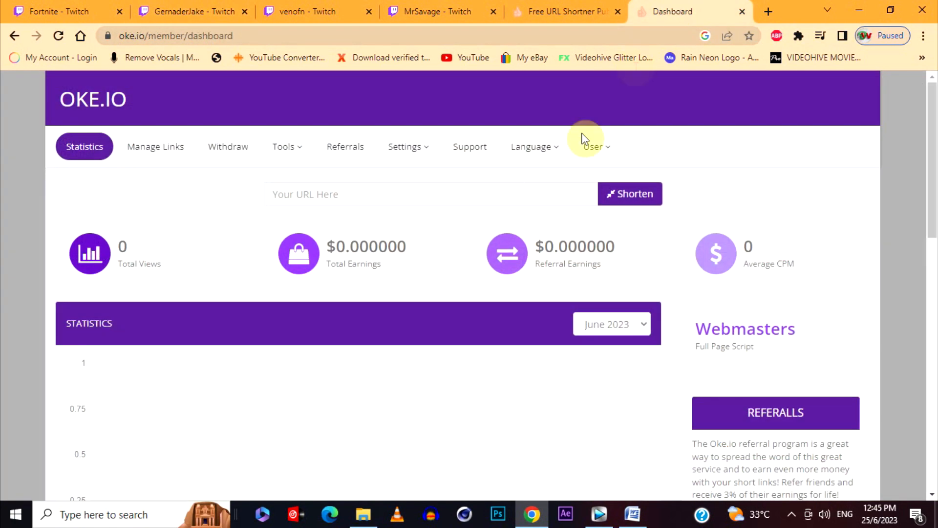
{"action": "left_click", "coordinate": [302, 194]}
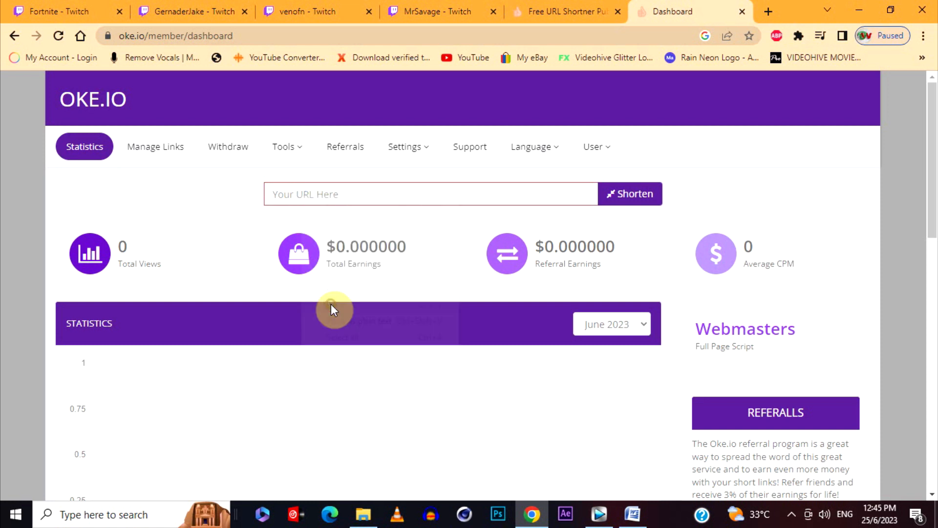
{"action": "type", "text": "https://www.twitch.tv/gernaderjake"}
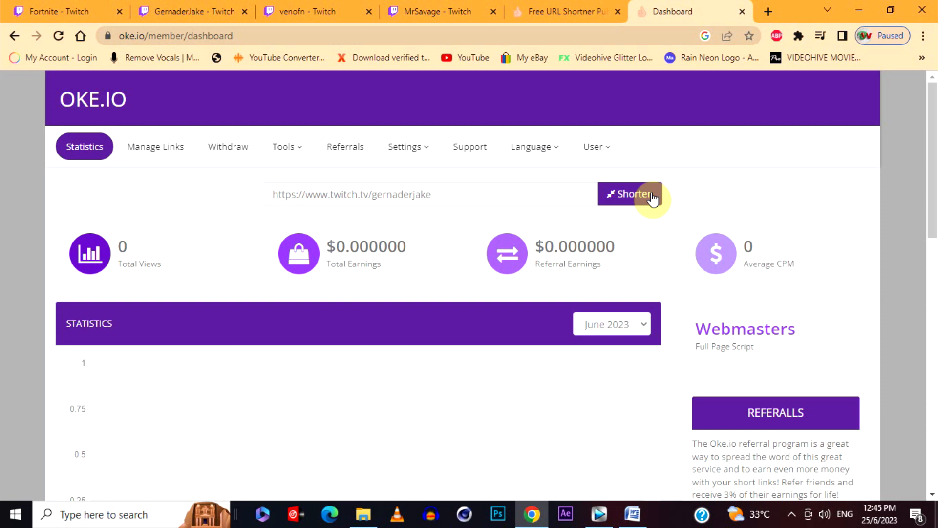
{"action": "left_click", "coordinate": [630, 194]}
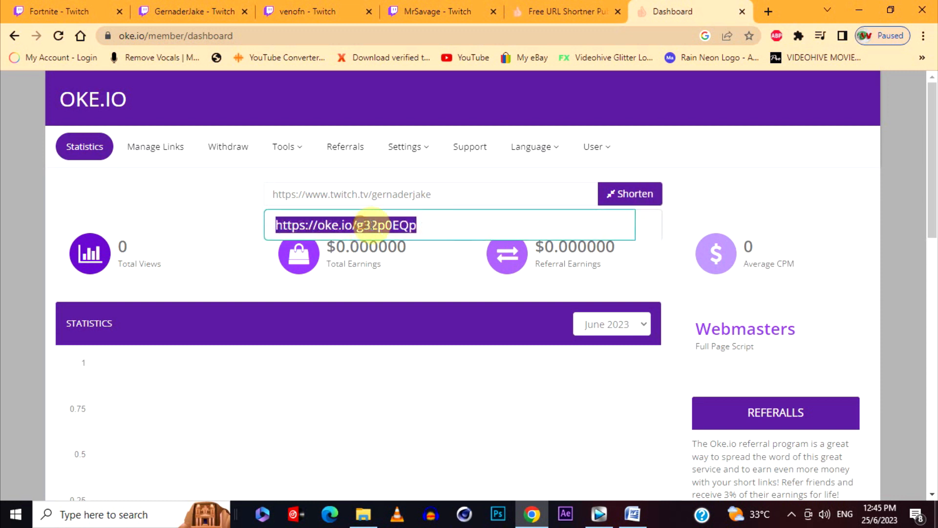
{"action": "right_click", "coordinate": [383, 225]}
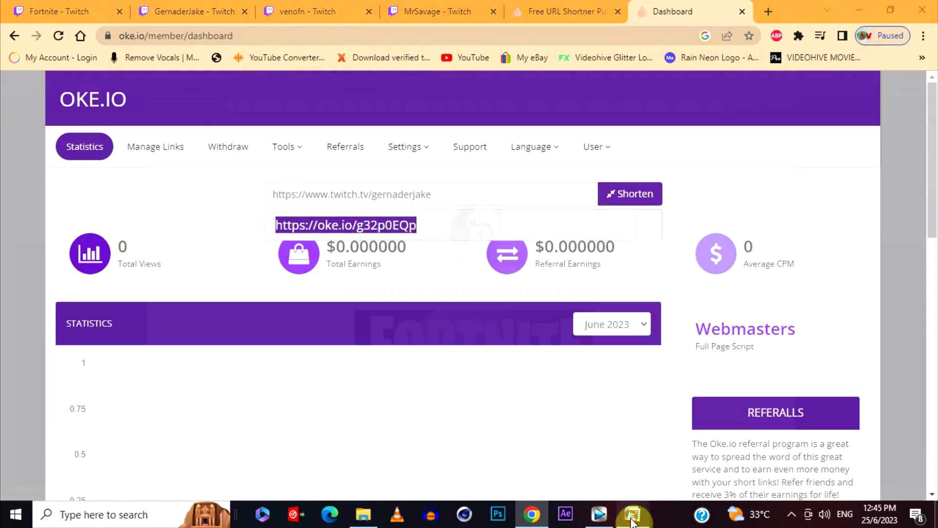
{"action": "left_click", "coordinate": [633, 514]}
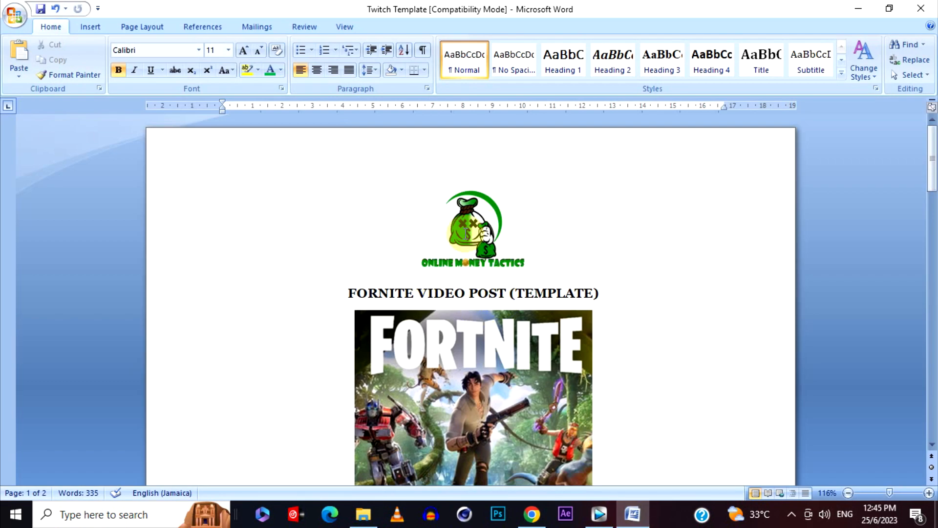
{"action": "scroll", "scroll_direction": "down", "scroll_amount": 3}
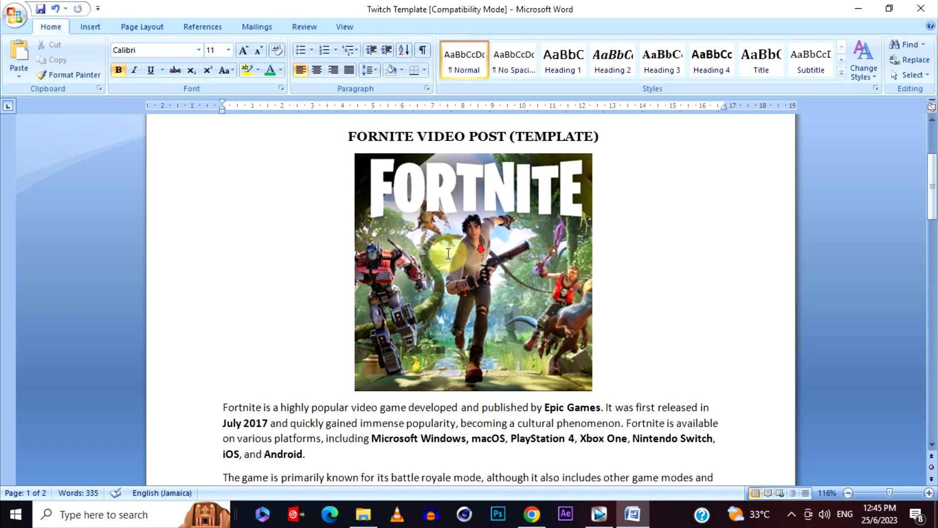
{"action": "scroll", "scroll_direction": "up", "scroll_amount": 3}
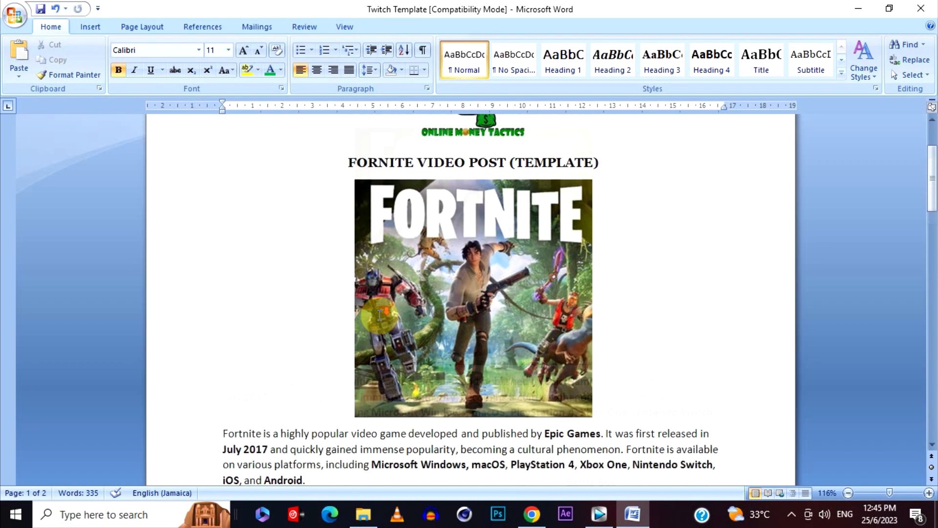
{"action": "scroll", "scroll_direction": "down", "scroll_amount": 3}
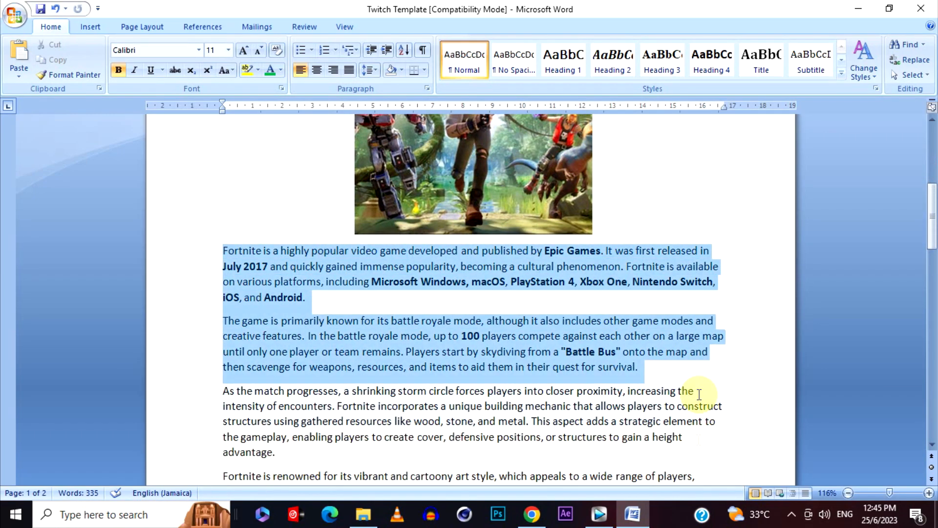
{"action": "scroll", "scroll_direction": "up", "scroll_amount": 3}
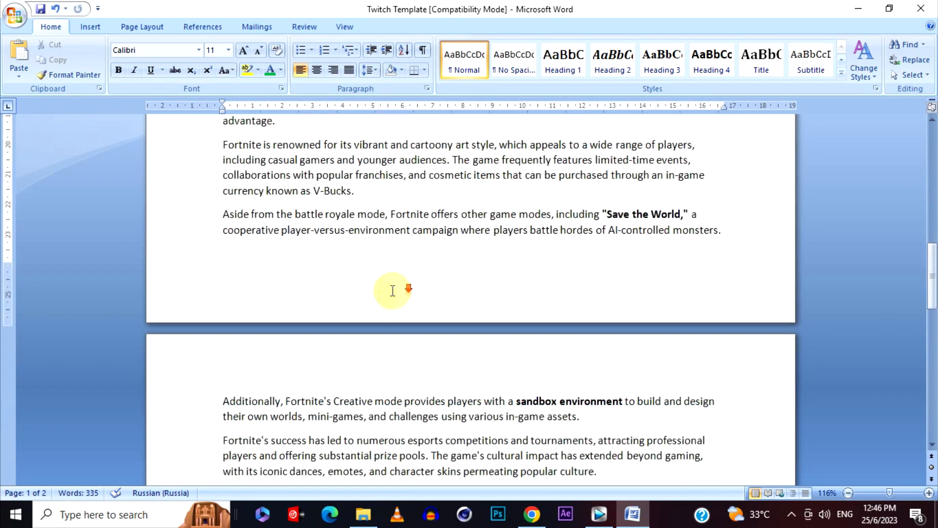
{"action": "scroll", "scroll_direction": "down", "scroll_amount": 3}
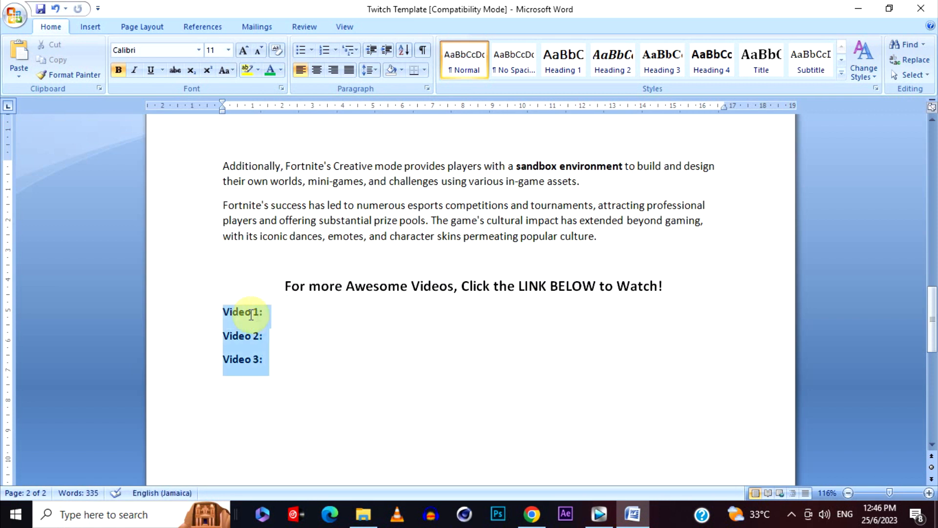
{"action": "left_click", "coordinate": [267, 312]}
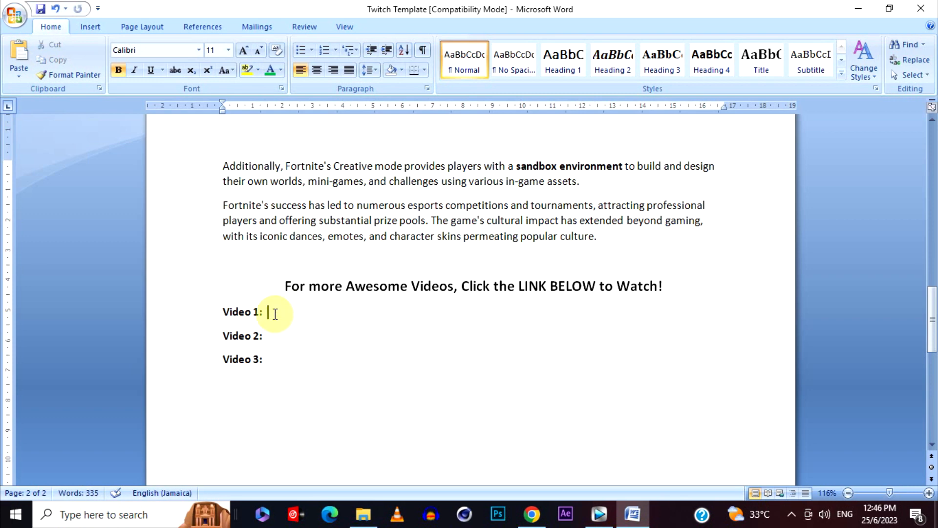
{"action": "right_click", "coordinate": [274, 311]}
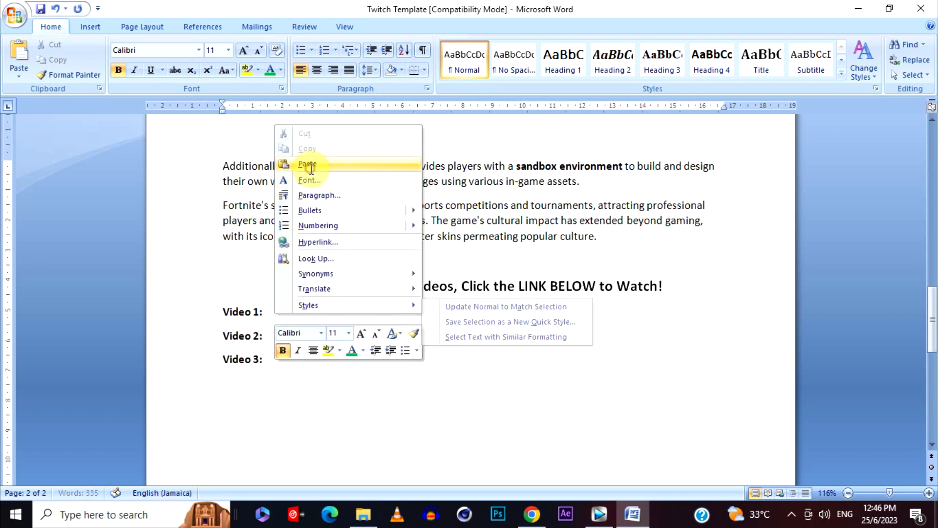
{"action": "left_click", "coordinate": [307, 164]}
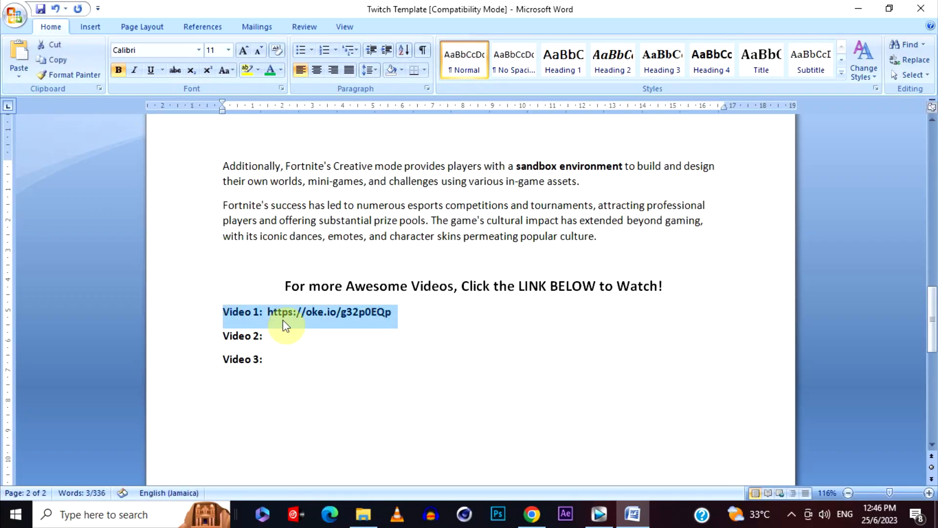
{"action": "mouse_move", "coordinate": [517, 485]}
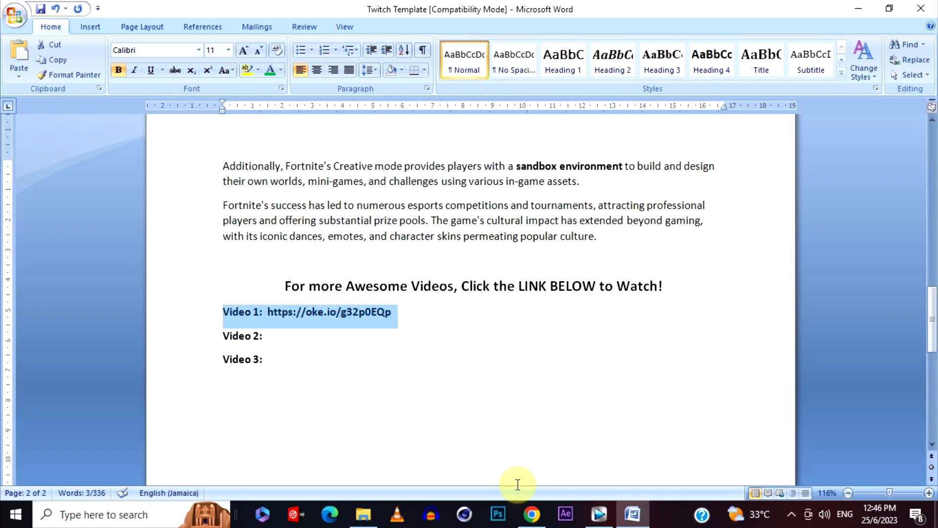
Step: Check Oke.io's payout rates, then copy the venofn Twitch channel URL via Share
{"action": "left_click", "coordinate": [530, 515]}
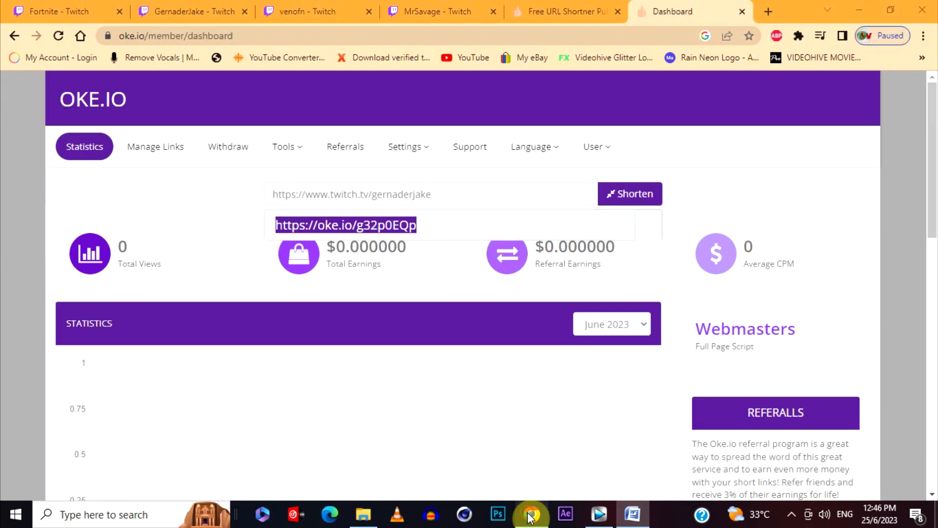
{"action": "left_click", "coordinate": [564, 11]}
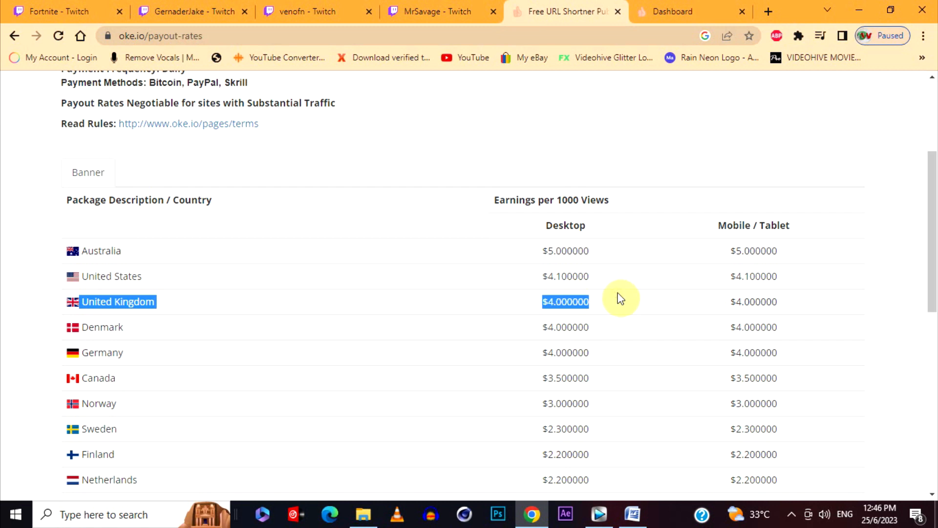
{"action": "mouse_move", "coordinate": [576, 301]}
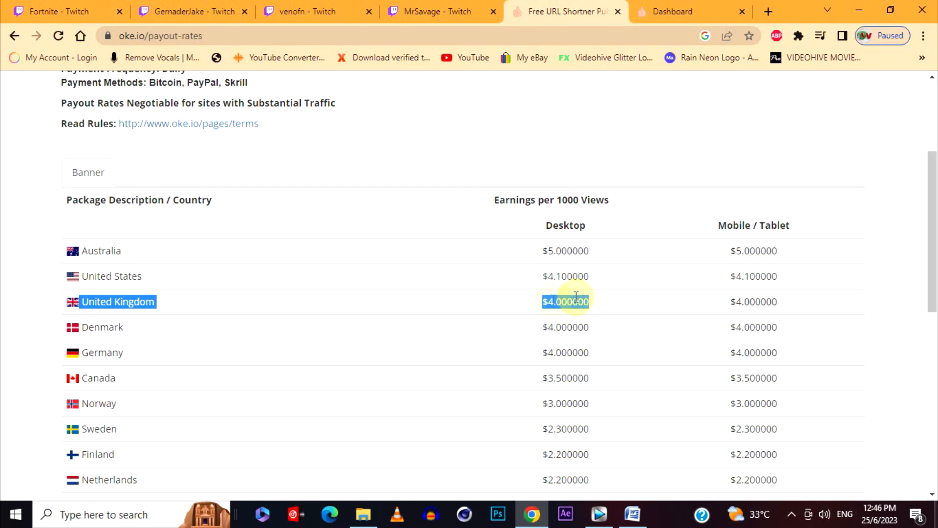
{"action": "left_click", "coordinate": [305, 11]}
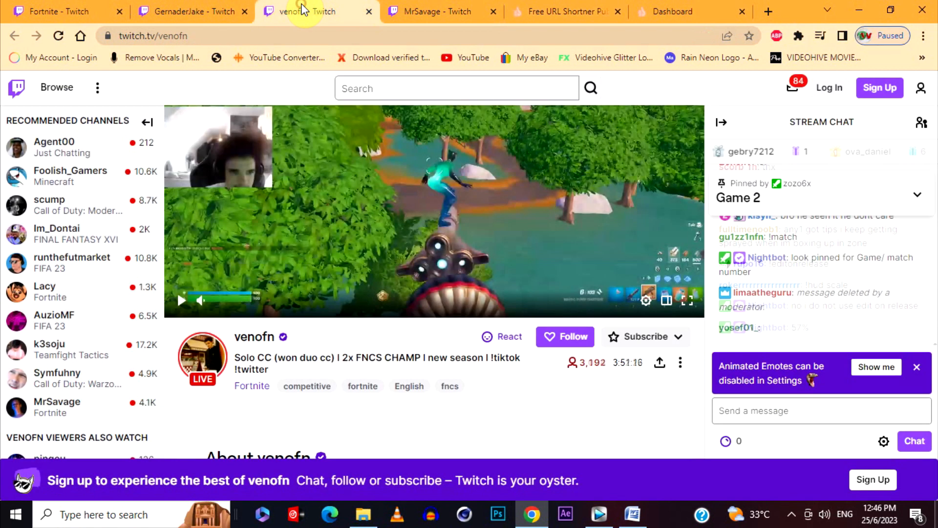
{"action": "left_click", "coordinate": [659, 362]}
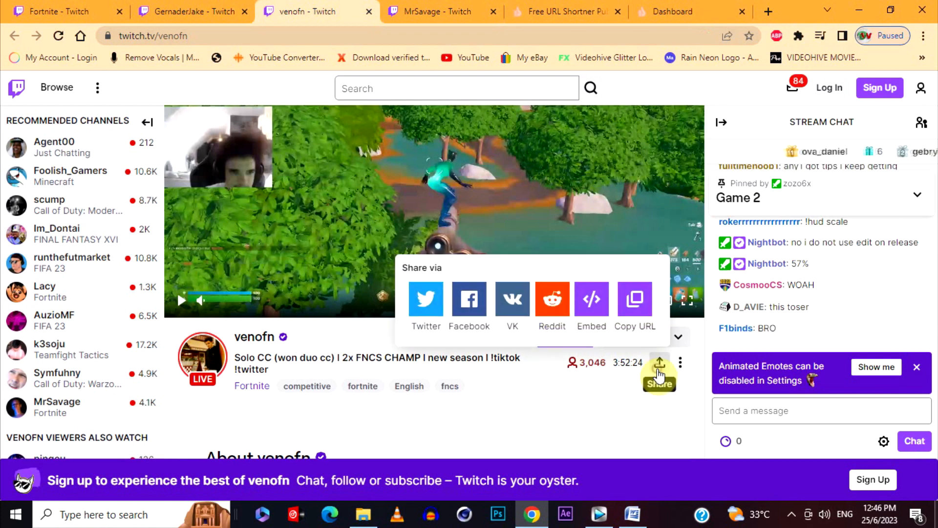
{"action": "left_click", "coordinate": [634, 299]}
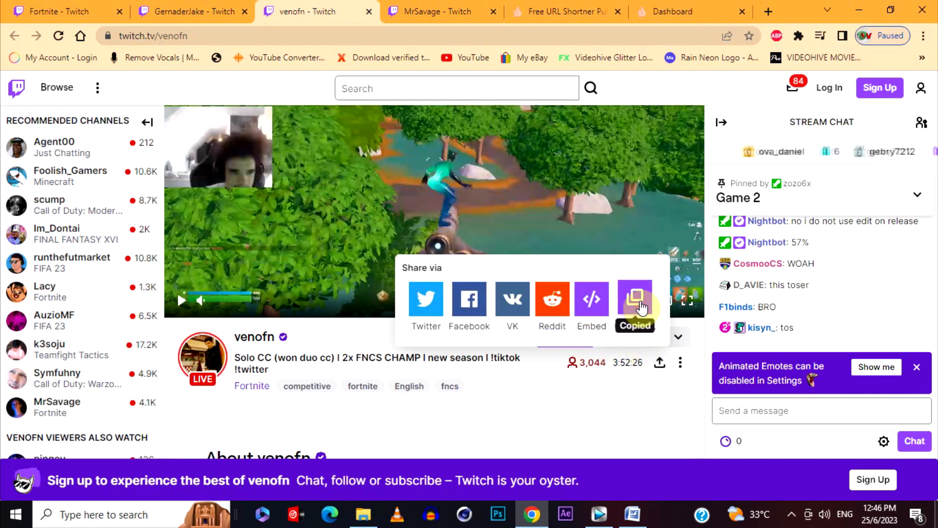
{"action": "left_click", "coordinate": [691, 11]}
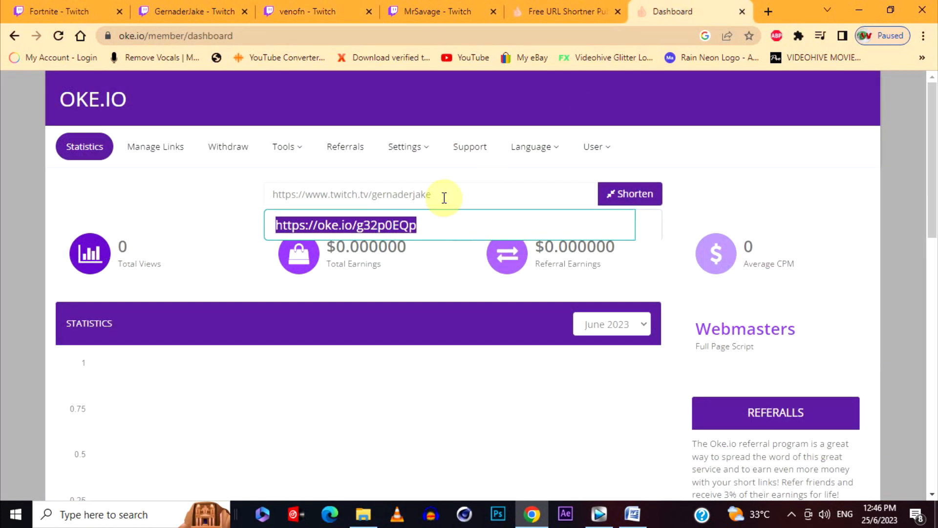
{"action": "left_click", "coordinate": [431, 194]}
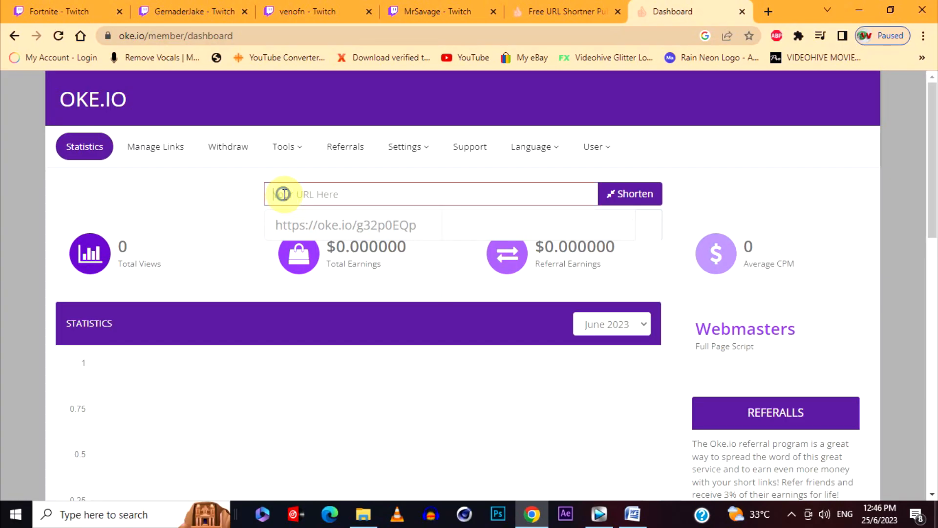
{"action": "type", "text": "https://www.twitch.tv/venofn"}
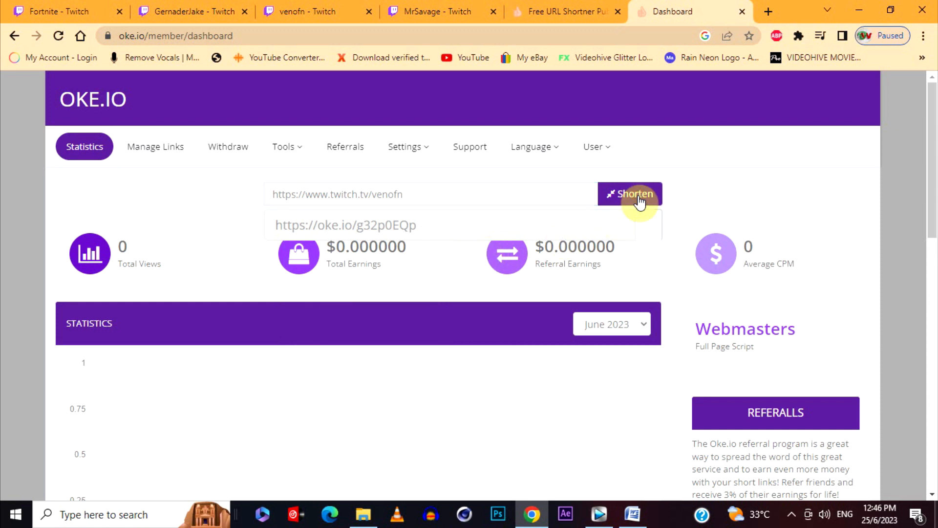
{"action": "left_click", "coordinate": [630, 193]}
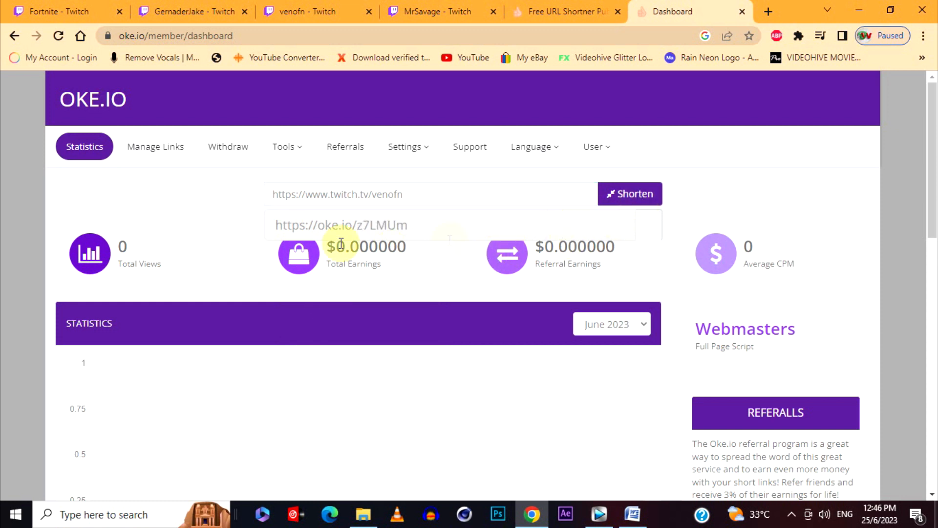
{"action": "mouse_move", "coordinate": [387, 219]}
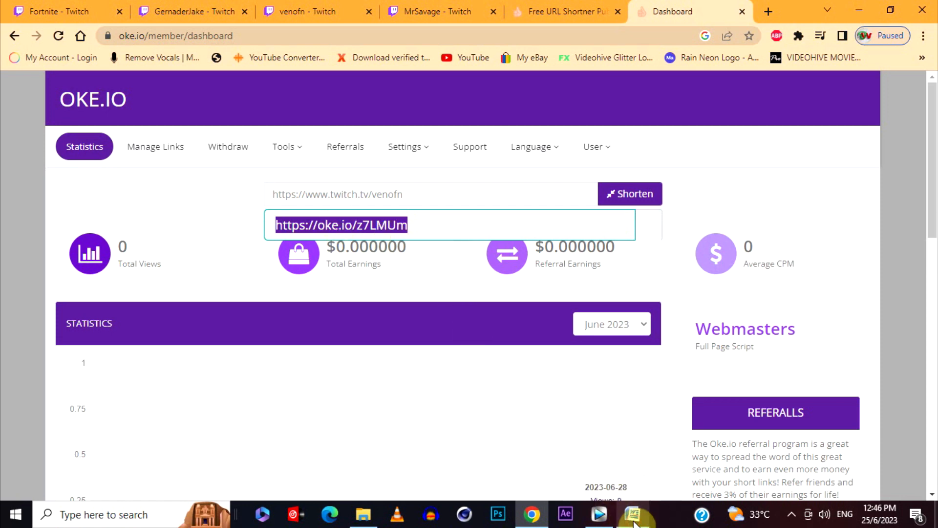
{"action": "left_click", "coordinate": [632, 515]}
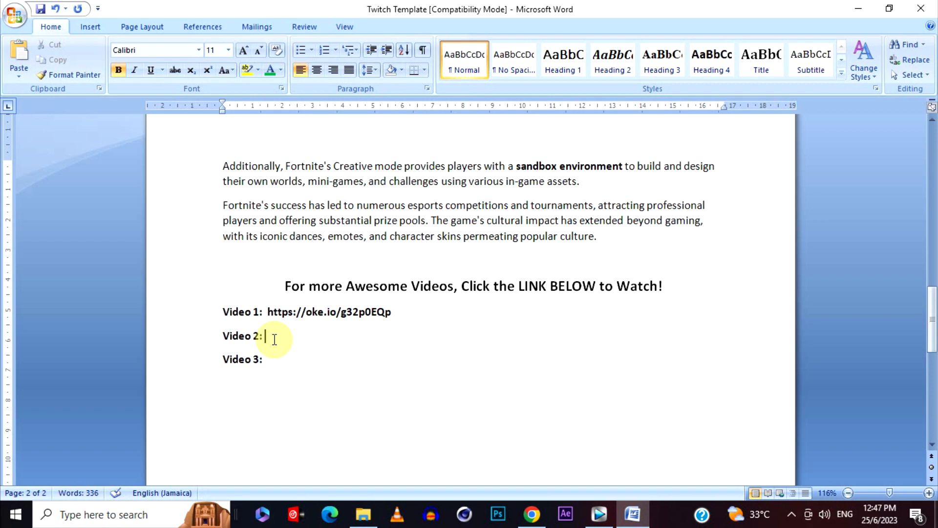
{"action": "right_click", "coordinate": [264, 336]}
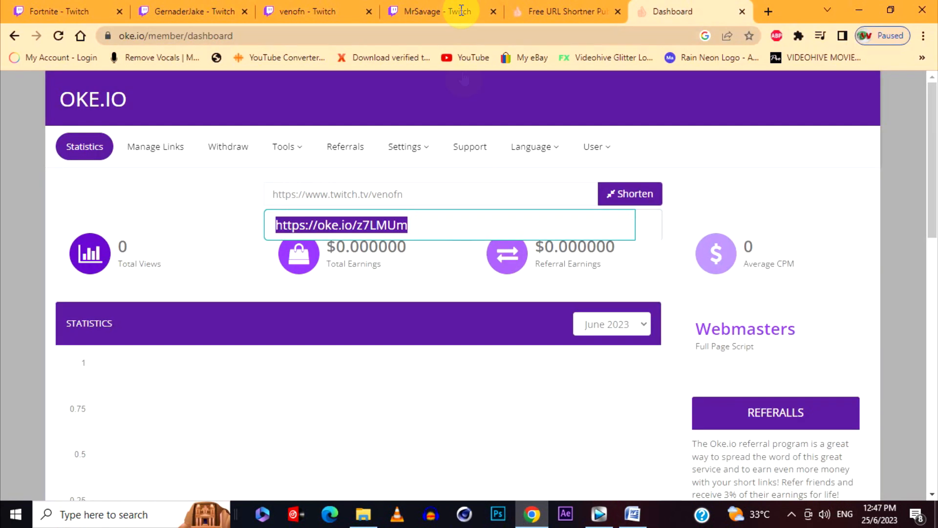
{"action": "left_click", "coordinate": [442, 11]}
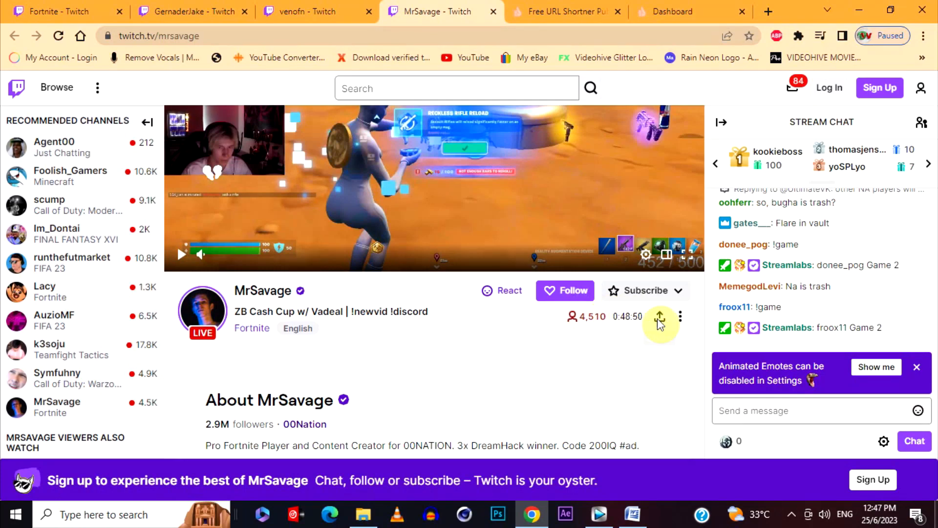
{"action": "left_click", "coordinate": [673, 12]}
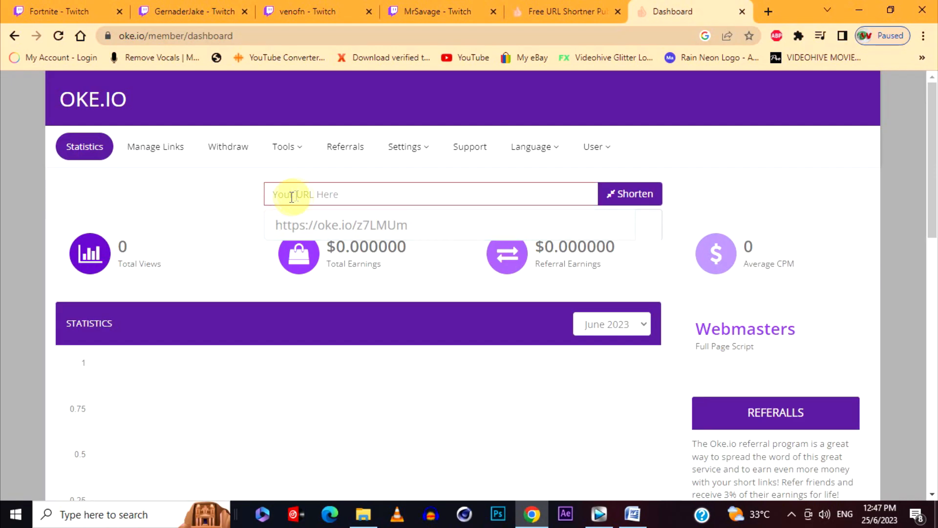
{"action": "type", "text": "https://www.twitch.tv/mrsavage"}
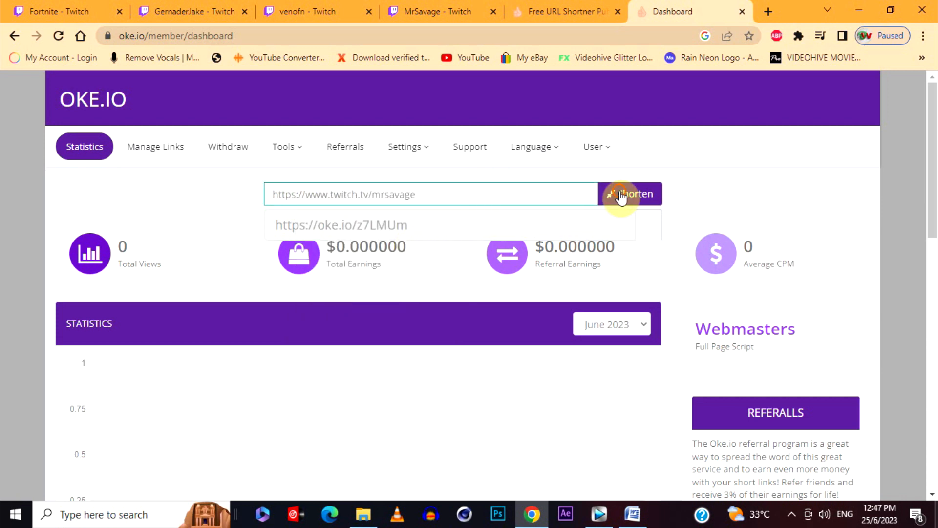
{"action": "left_click", "coordinate": [629, 193]}
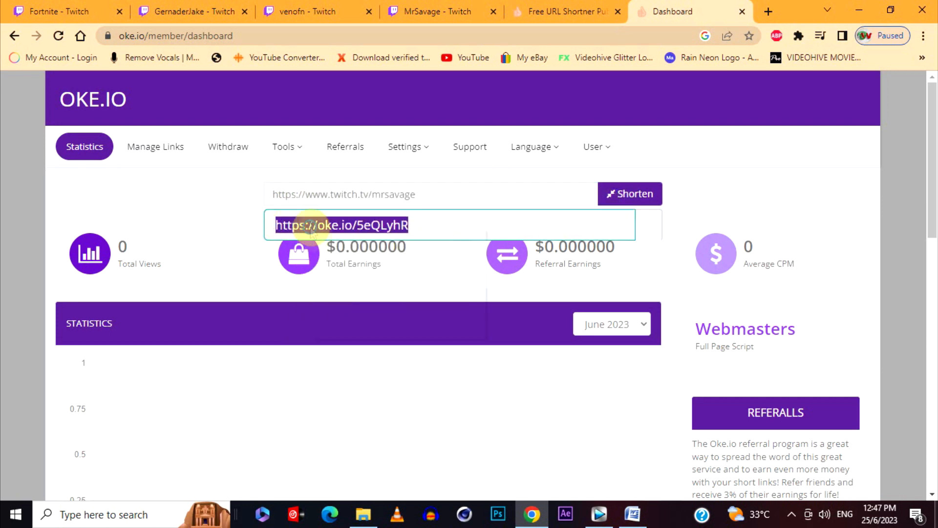
{"action": "left_click", "coordinate": [632, 514]}
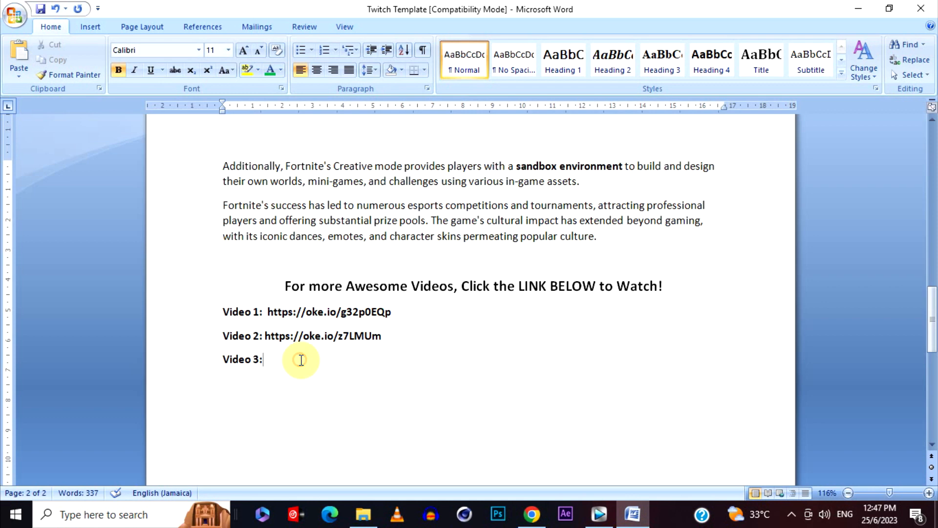
{"action": "right_click", "coordinate": [282, 359]}
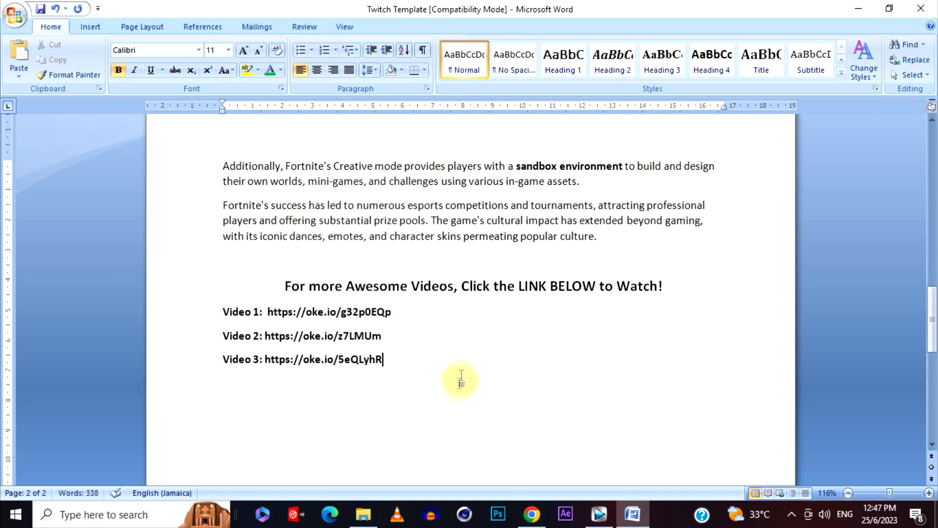
{"action": "scroll", "scroll_direction": "up", "scroll_amount": 3}
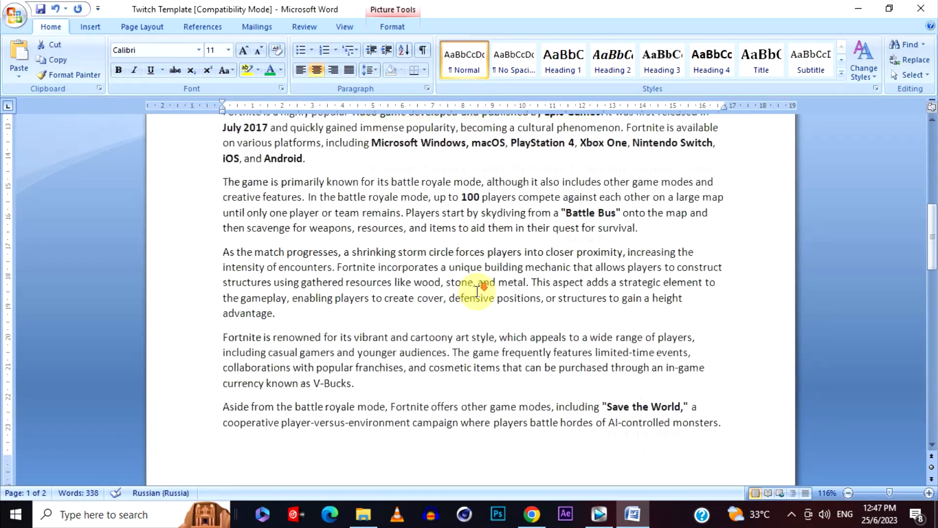
{"action": "scroll", "scroll_direction": "down", "scroll_amount": 3}
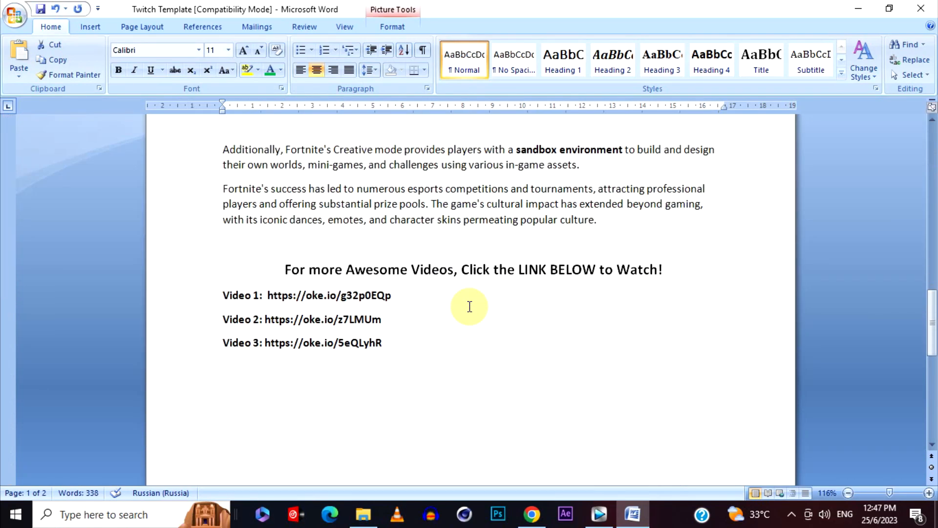
{"action": "left_click", "coordinate": [531, 514]}
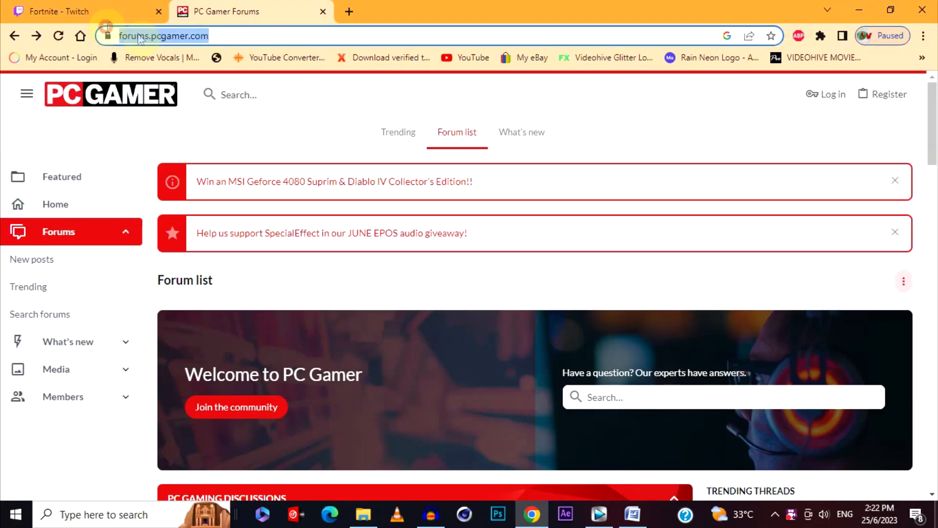
{"action": "mouse_move", "coordinate": [232, 159]}
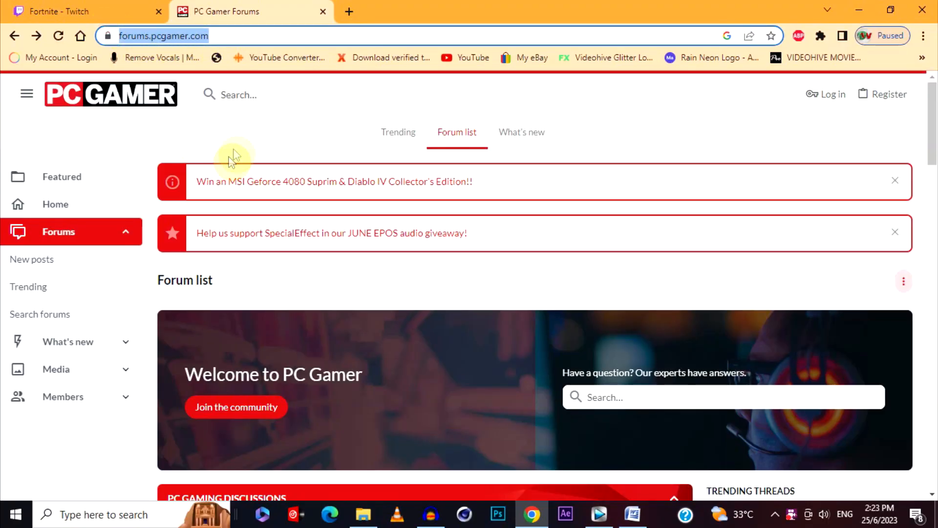
Step: Open the Shooters section of PC Gamer Forums and scroll through its threads
{"action": "scroll", "scroll_direction": "down", "scroll_amount": 3}
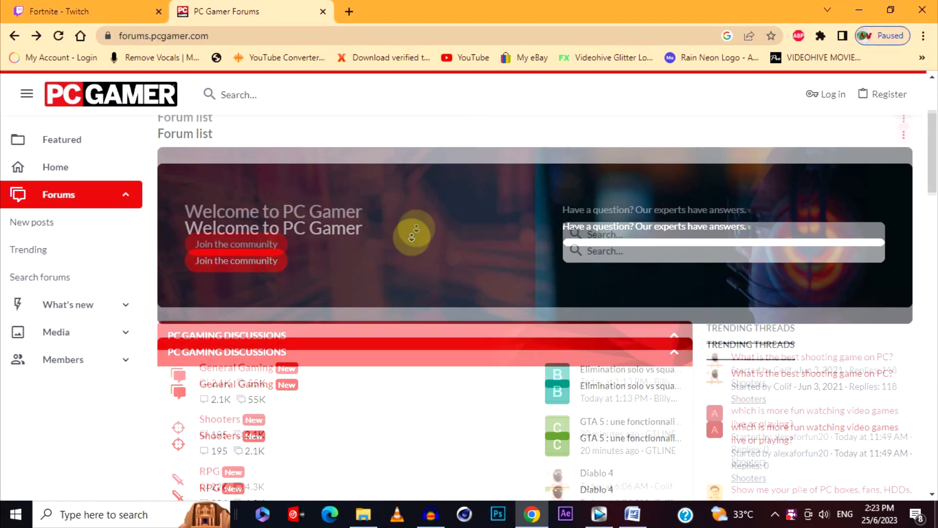
{"action": "scroll", "scroll_direction": "down", "scroll_amount": 3}
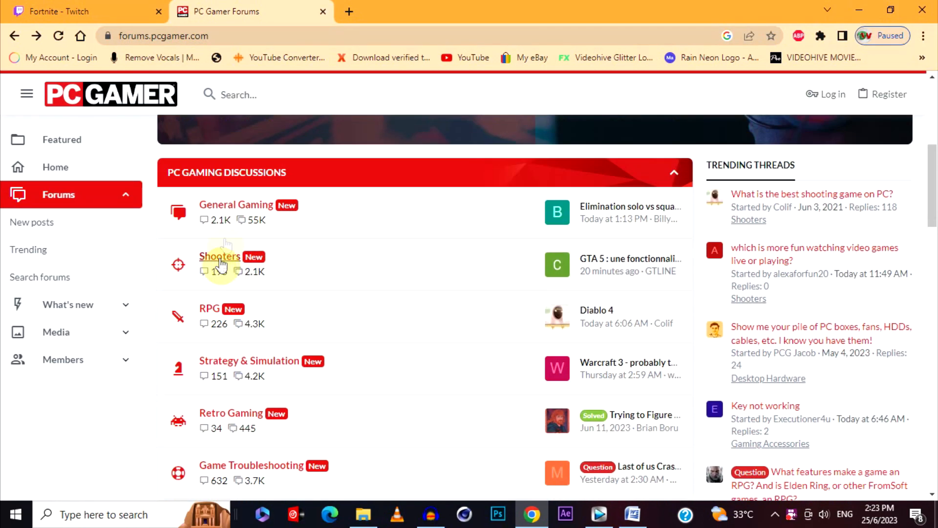
{"action": "left_click", "coordinate": [219, 255]}
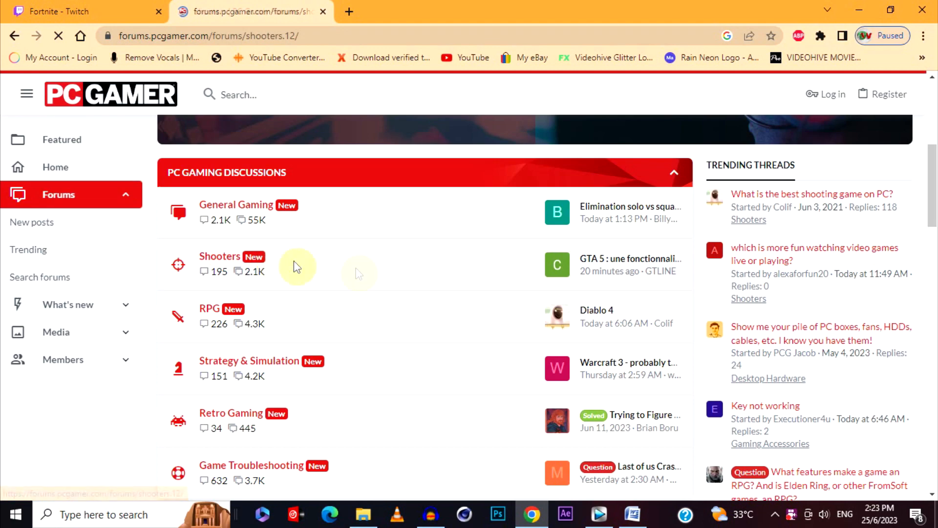
{"action": "left_click", "coordinate": [219, 255]}
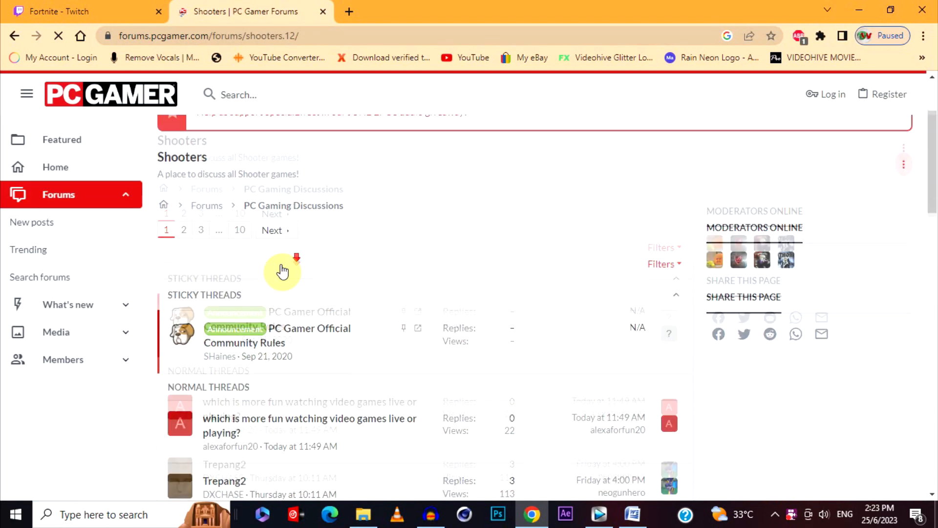
{"action": "scroll", "scroll_direction": "down", "scroll_amount": 3}
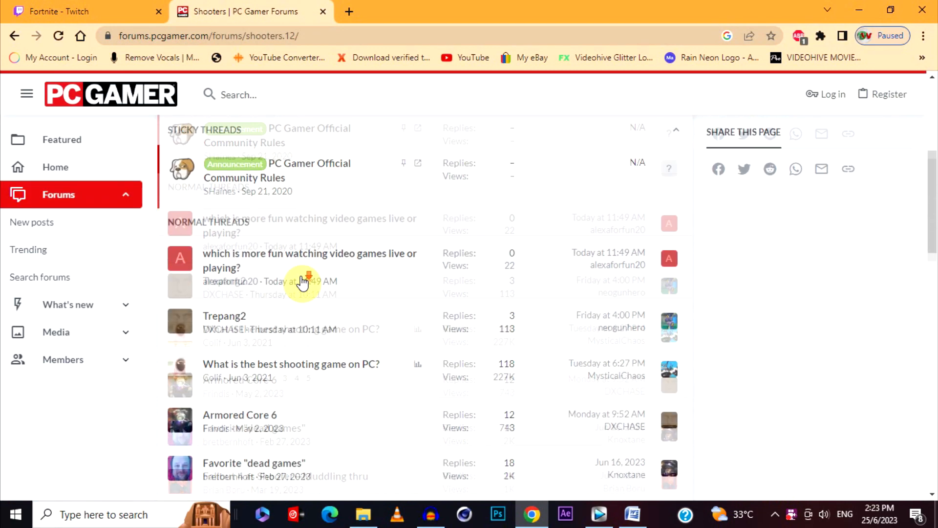
{"action": "scroll", "scroll_direction": "down", "scroll_amount": 3}
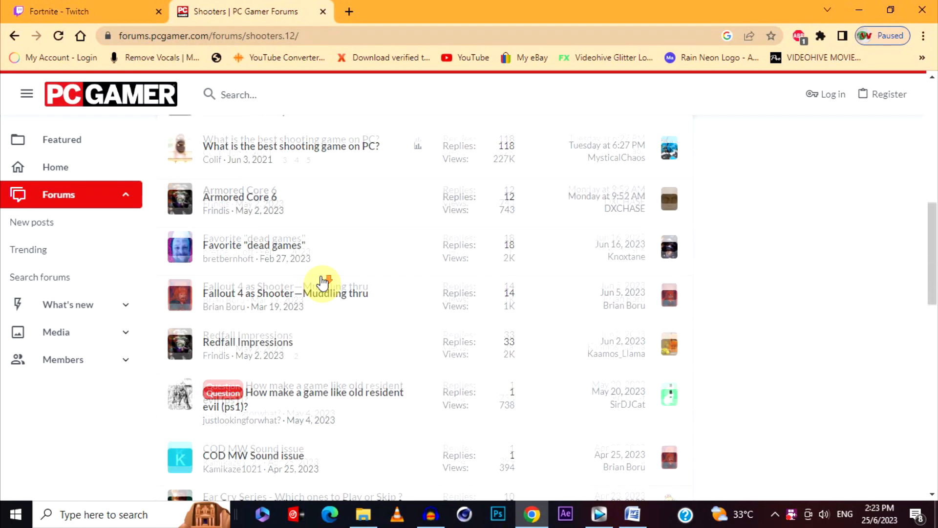
{"action": "scroll", "scroll_direction": "down", "scroll_amount": 3}
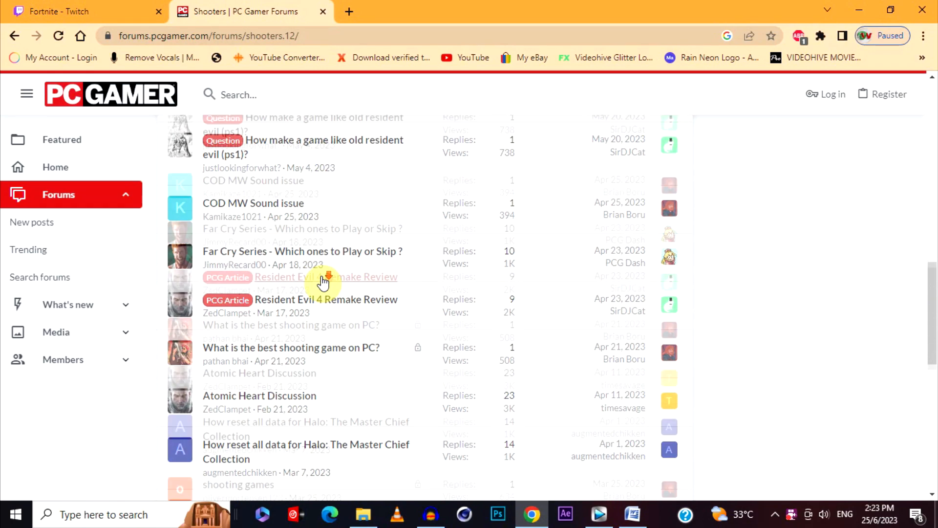
{"action": "scroll", "scroll_direction": "down", "scroll_amount": 3}
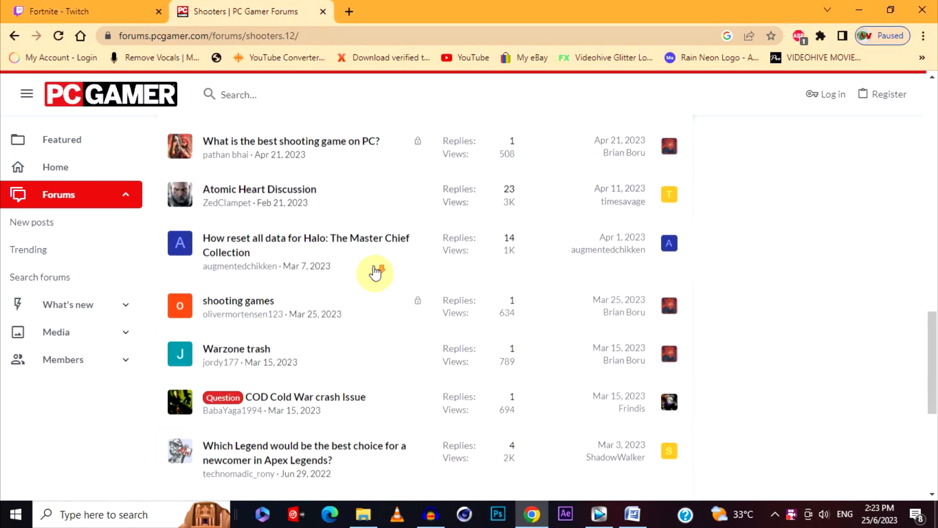
{"action": "scroll", "scroll_direction": "down", "scroll_amount": 3}
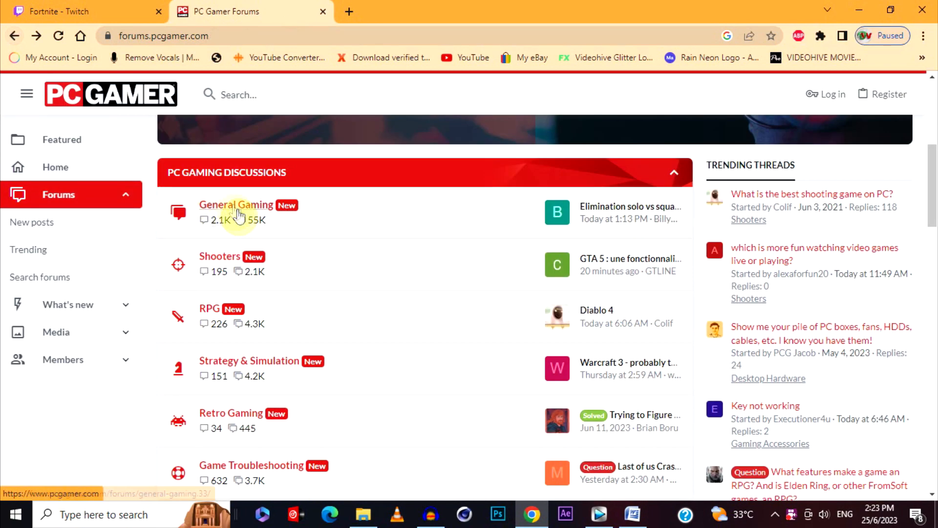
Step: Open the General Gaming forum and scroll through its listing
{"action": "left_click", "coordinate": [236, 204]}
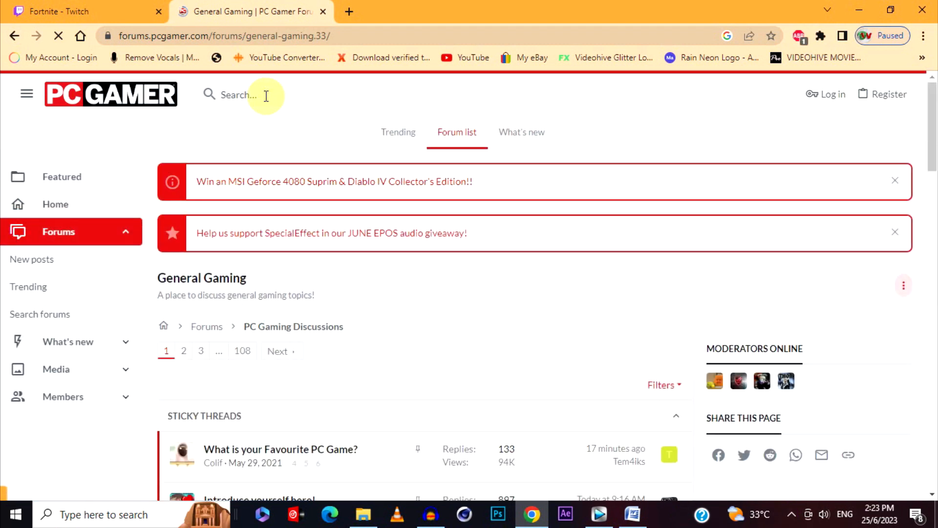
{"action": "scroll", "scroll_direction": "down", "scroll_amount": 3}
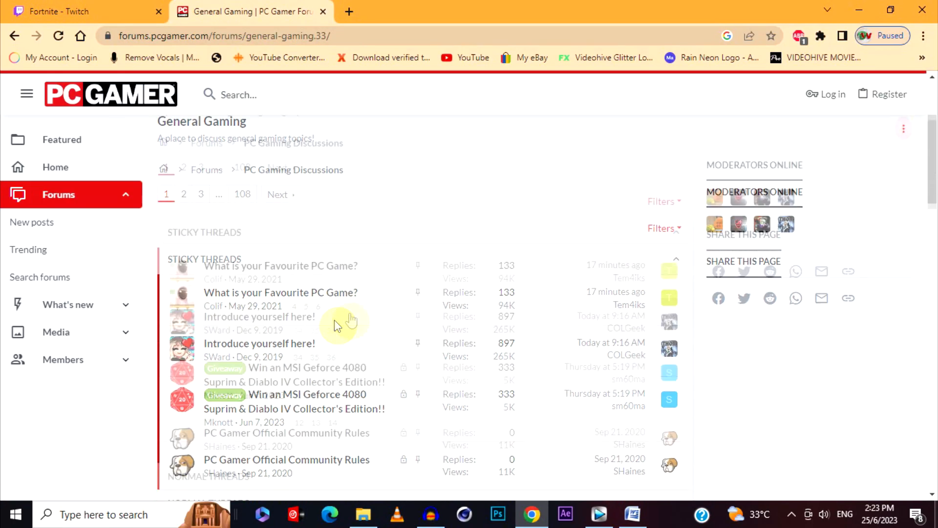
{"action": "scroll", "scroll_direction": "down", "scroll_amount": 3}
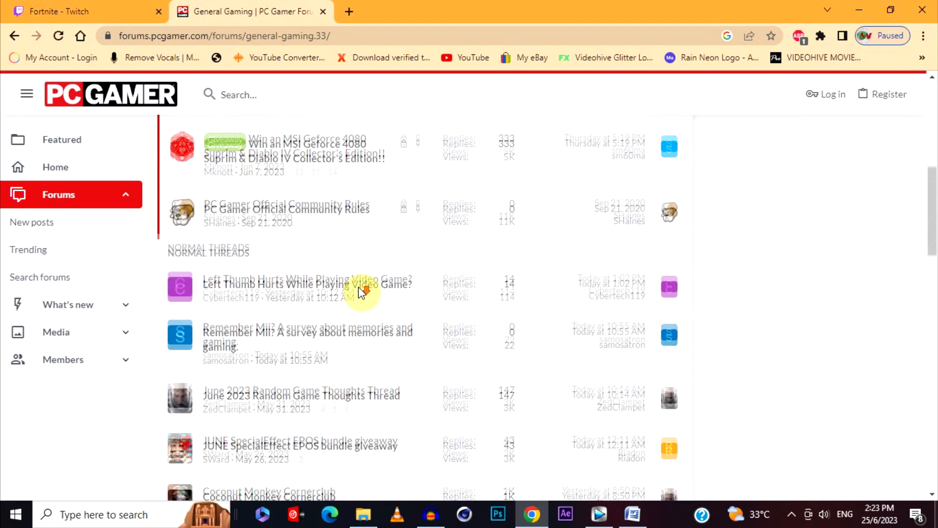
{"action": "scroll", "scroll_direction": "down", "scroll_amount": 3}
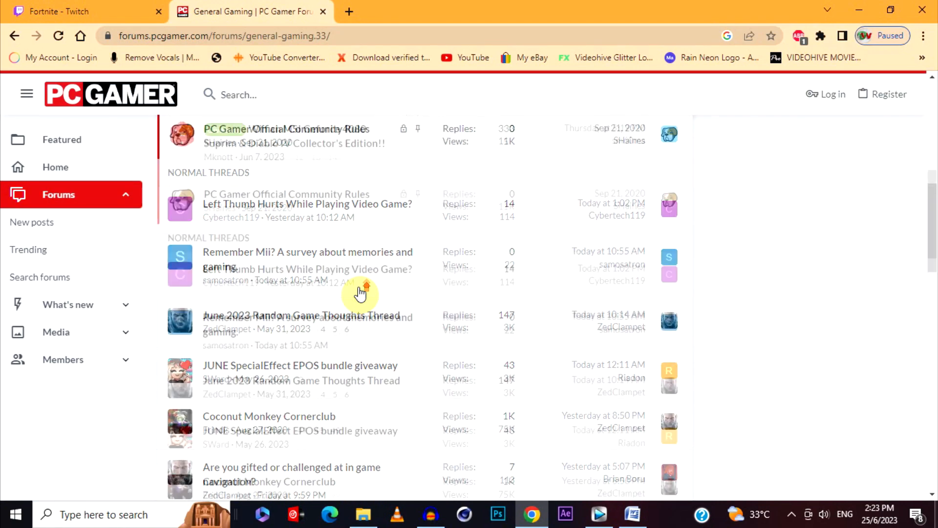
{"action": "scroll", "scroll_direction": "up", "scroll_amount": 3}
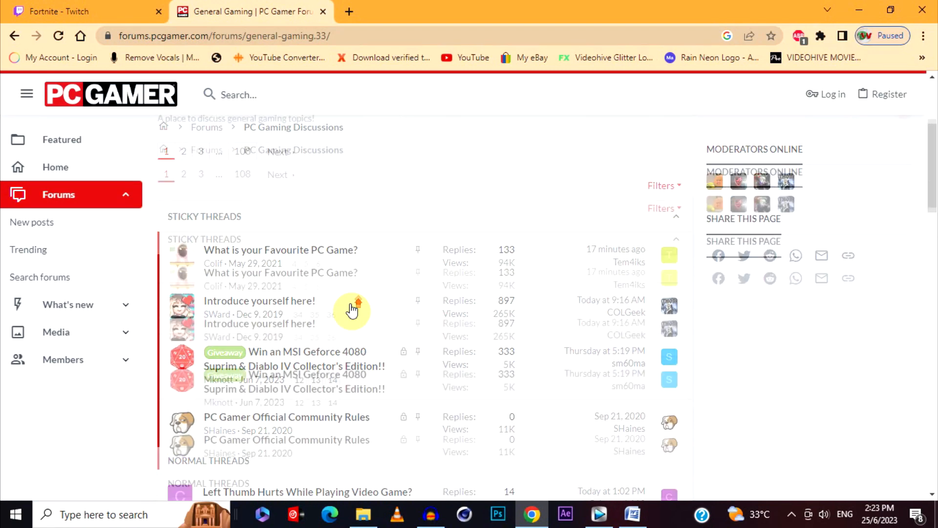
Step: Search the forums for 'fornite' and open the 'Gaming PC for first time buyer' thread
{"action": "left_click", "coordinate": [238, 95]}
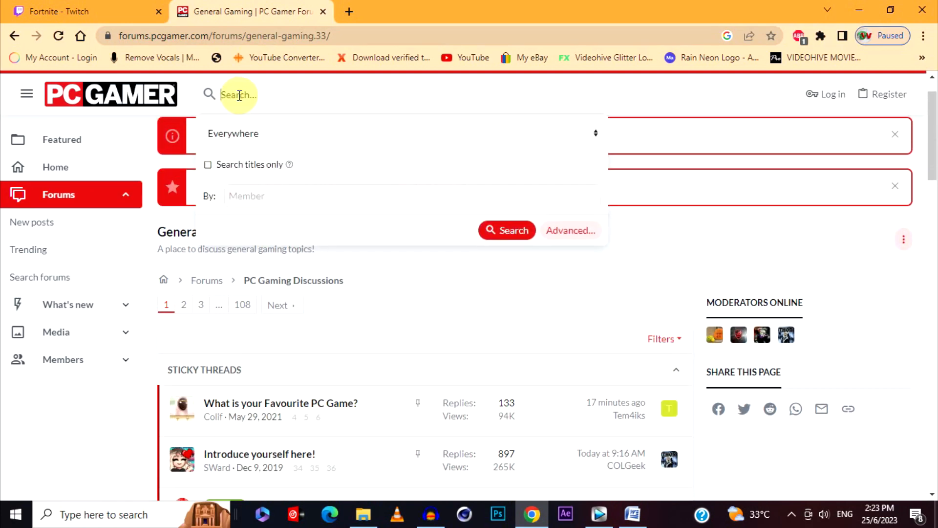
{"action": "right_click", "coordinate": [238, 94]}
{"action": "type", "text": "fornite"}
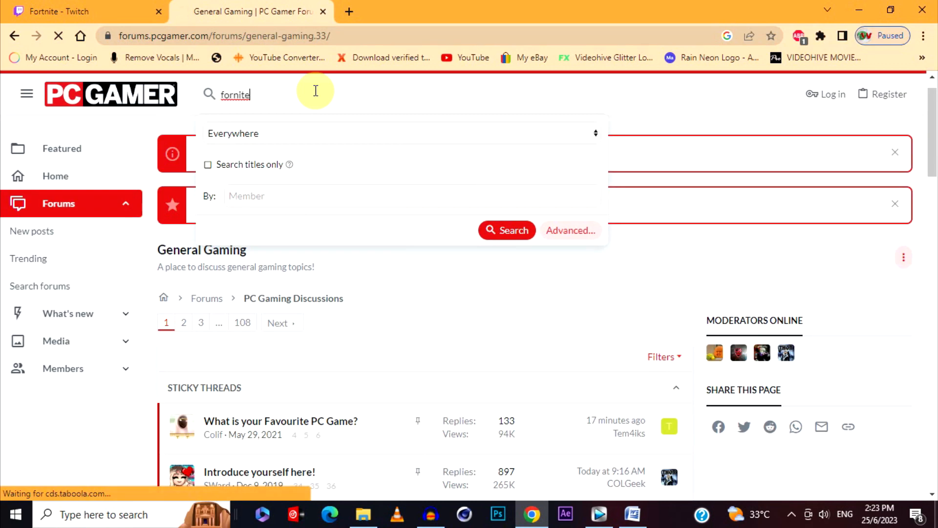
{"action": "left_click", "coordinate": [506, 229]}
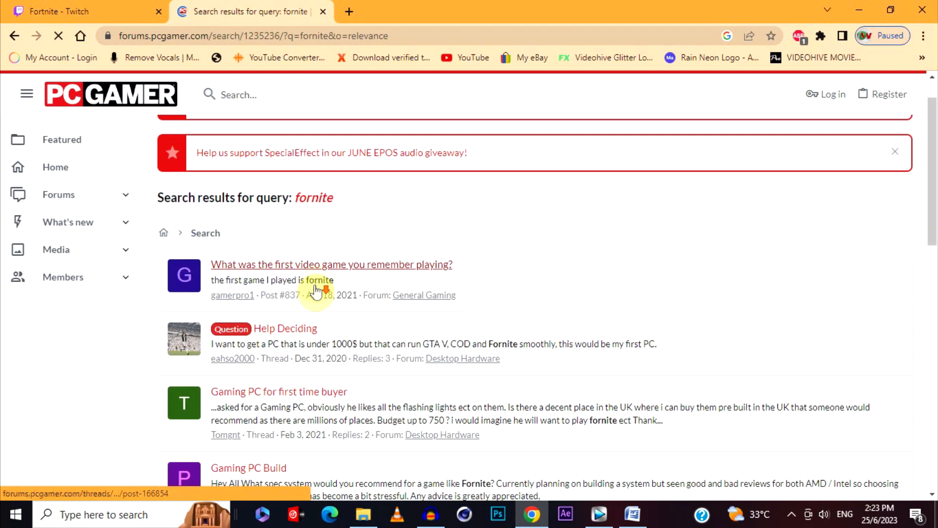
{"action": "left_click", "coordinate": [279, 392]}
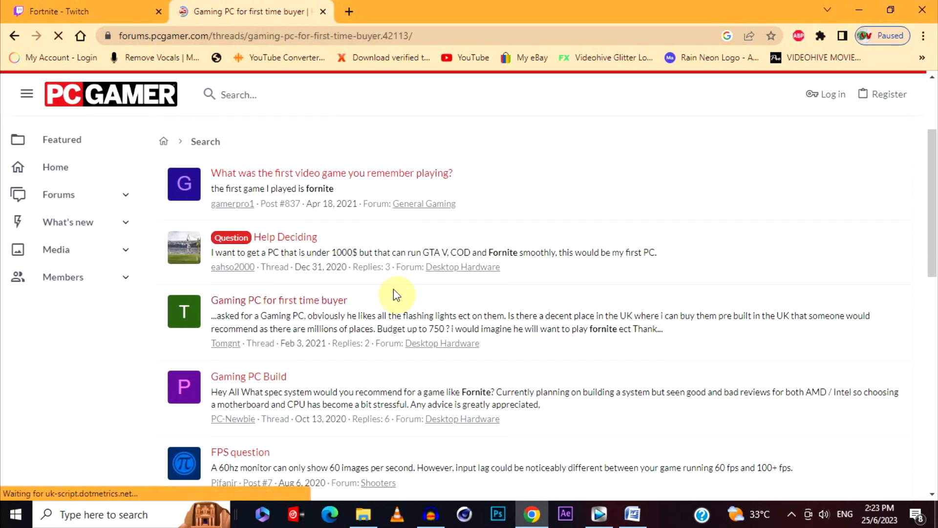
{"action": "left_click", "coordinate": [278, 300]}
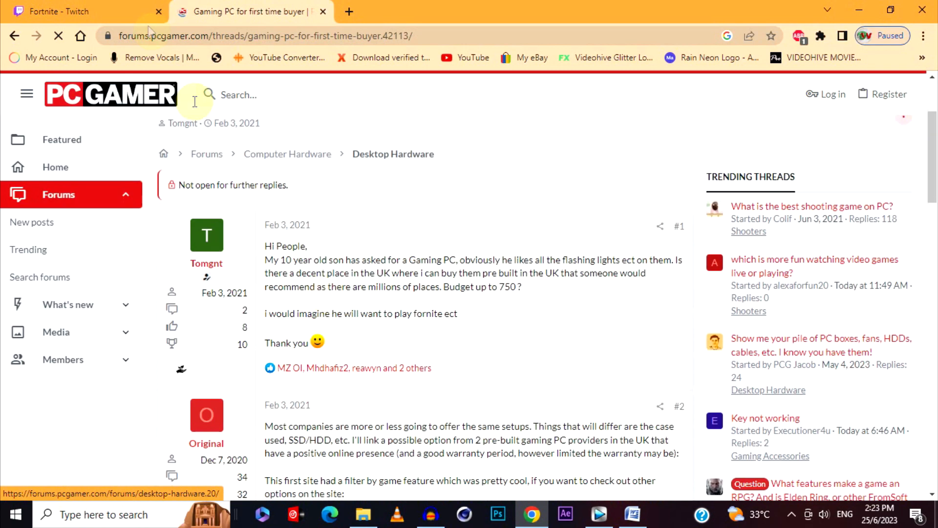
Step: Glance at the Fortnite Twitch page and Word template, then return to the thread
{"action": "left_click", "coordinate": [83, 11]}
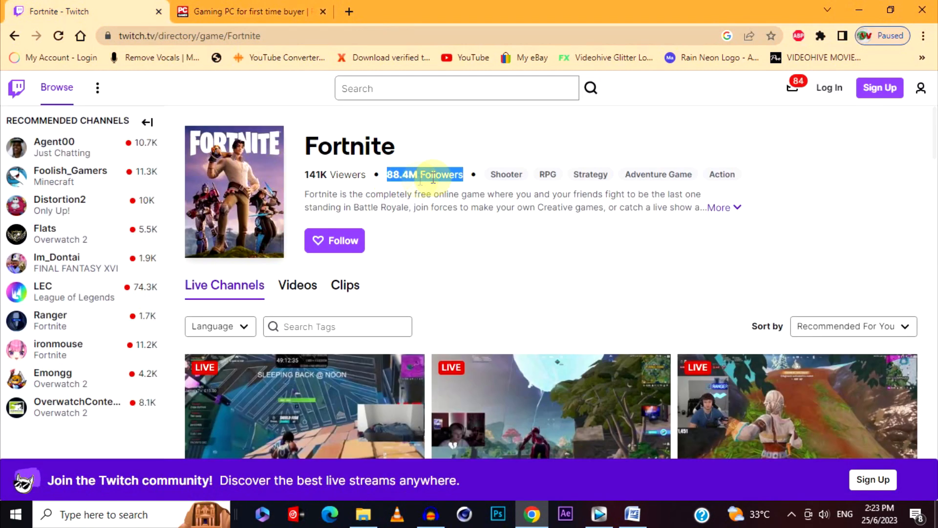
{"action": "left_click", "coordinate": [252, 11]}
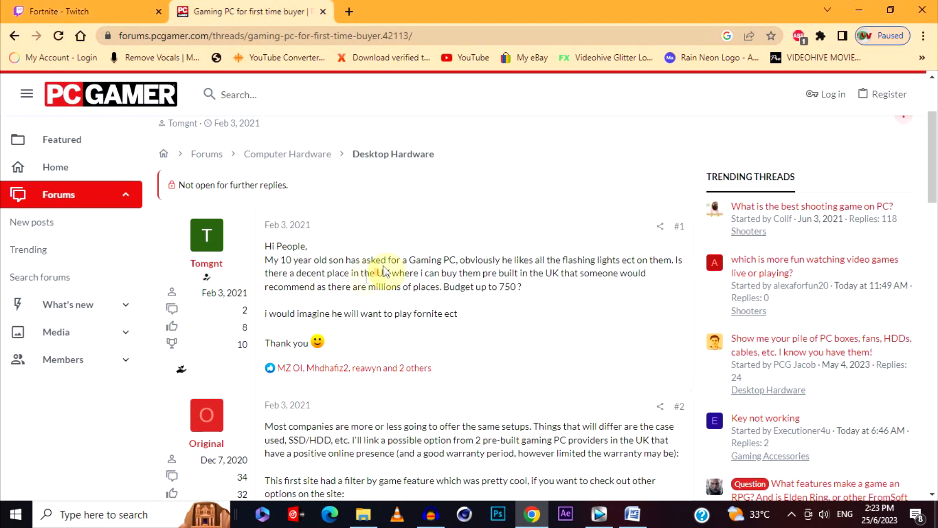
{"action": "scroll", "scroll_direction": "down", "scroll_amount": 3}
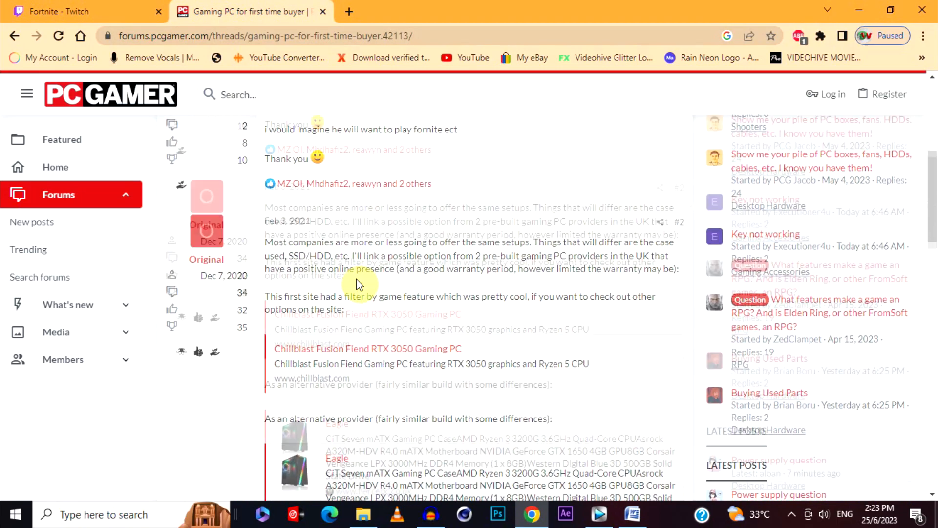
{"action": "left_click", "coordinate": [632, 514]}
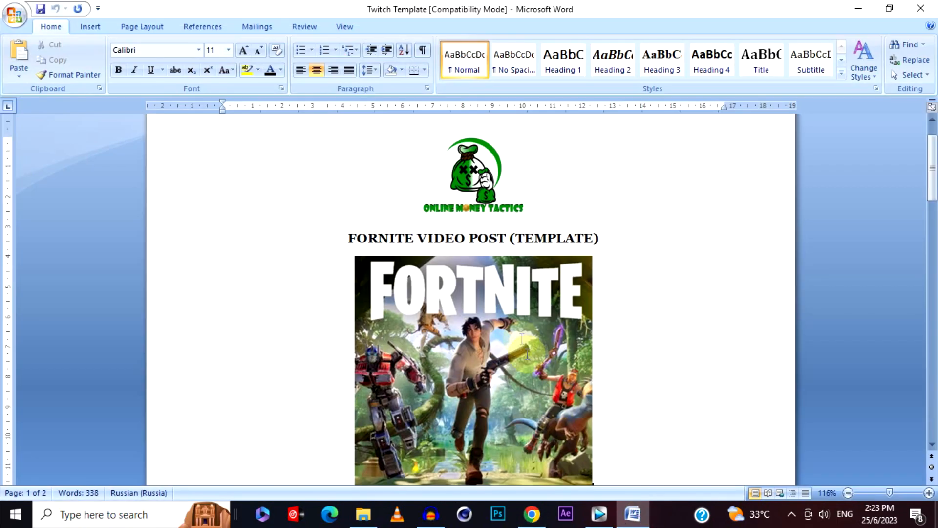
{"action": "scroll", "scroll_direction": "down", "scroll_amount": 3}
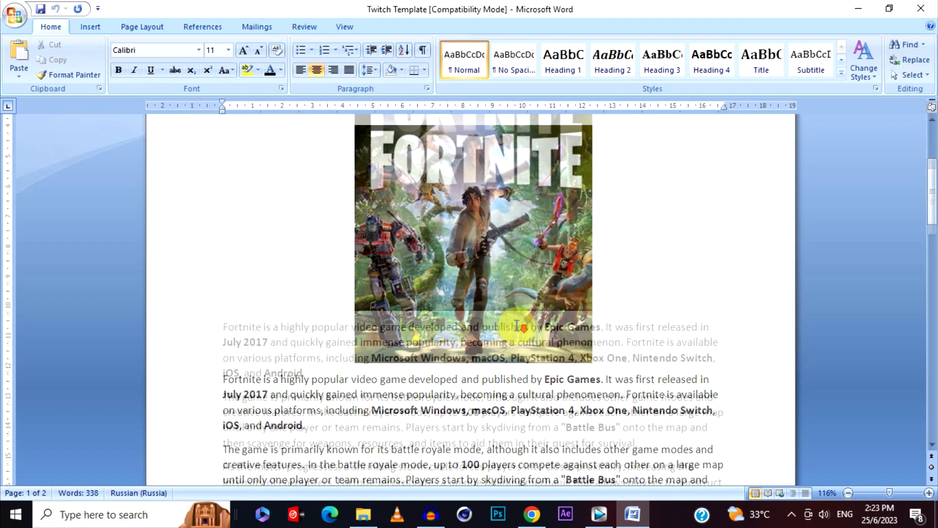
{"action": "scroll", "scroll_direction": "down", "scroll_amount": 3}
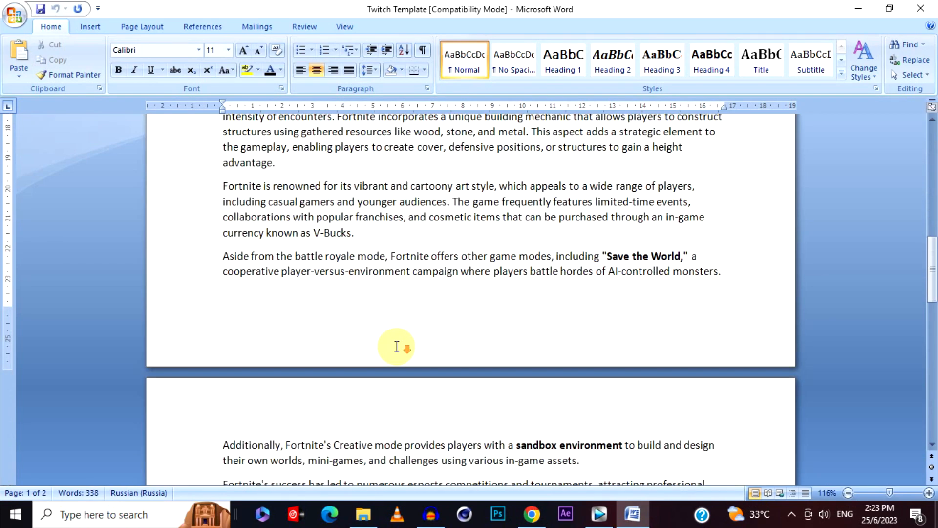
{"action": "scroll", "scroll_direction": "down", "scroll_amount": 3}
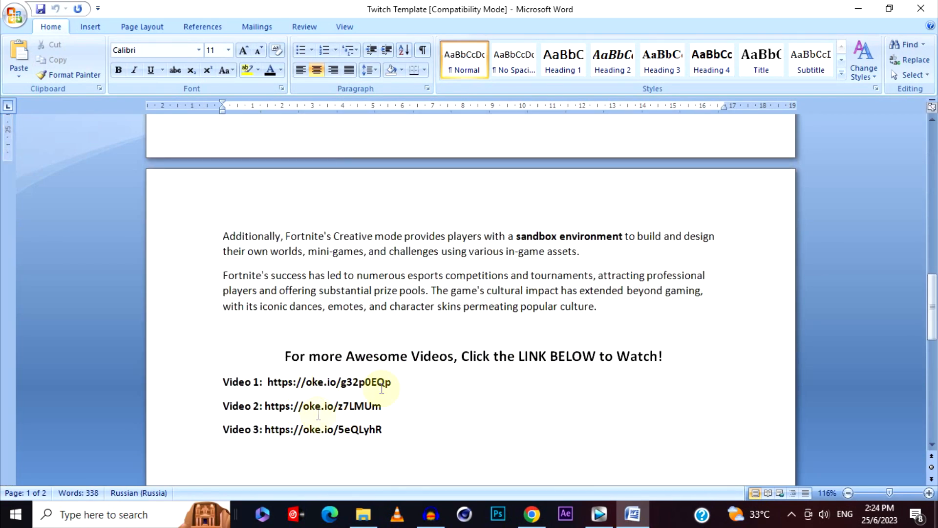
{"action": "left_click", "coordinate": [531, 514]}
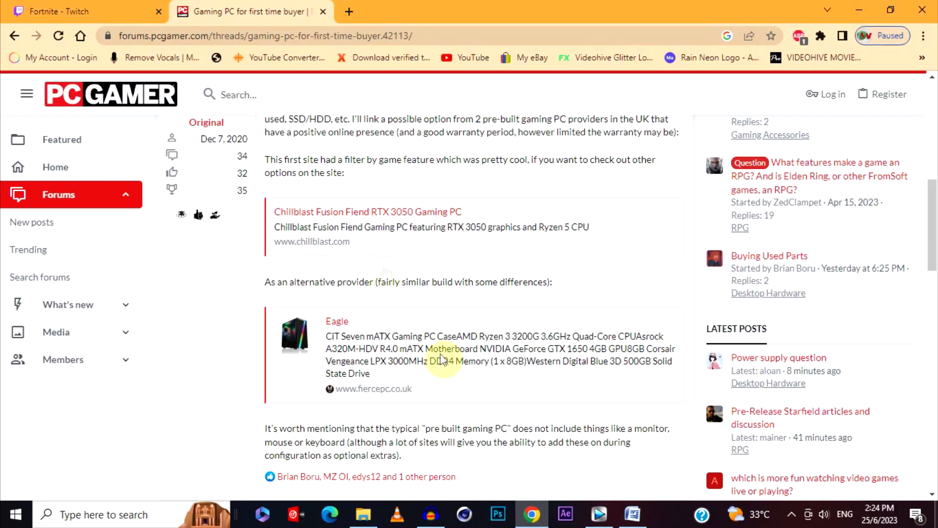